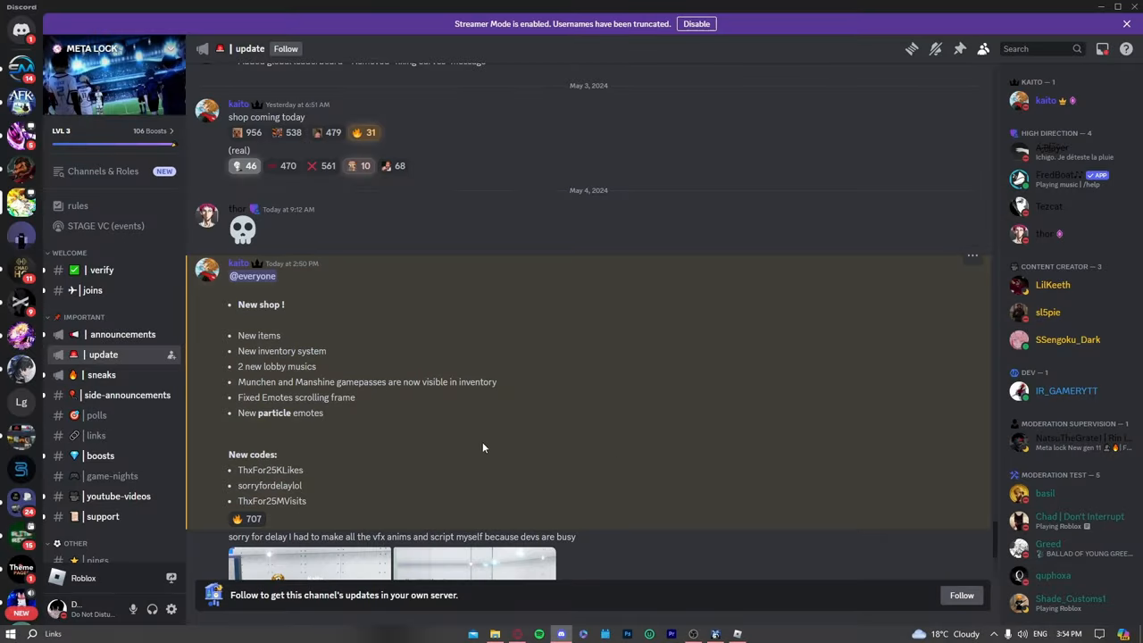
# Step: Scroll to the latest kaito shop announcement and select its New shop feature list
pyautogui.scroll(-3)
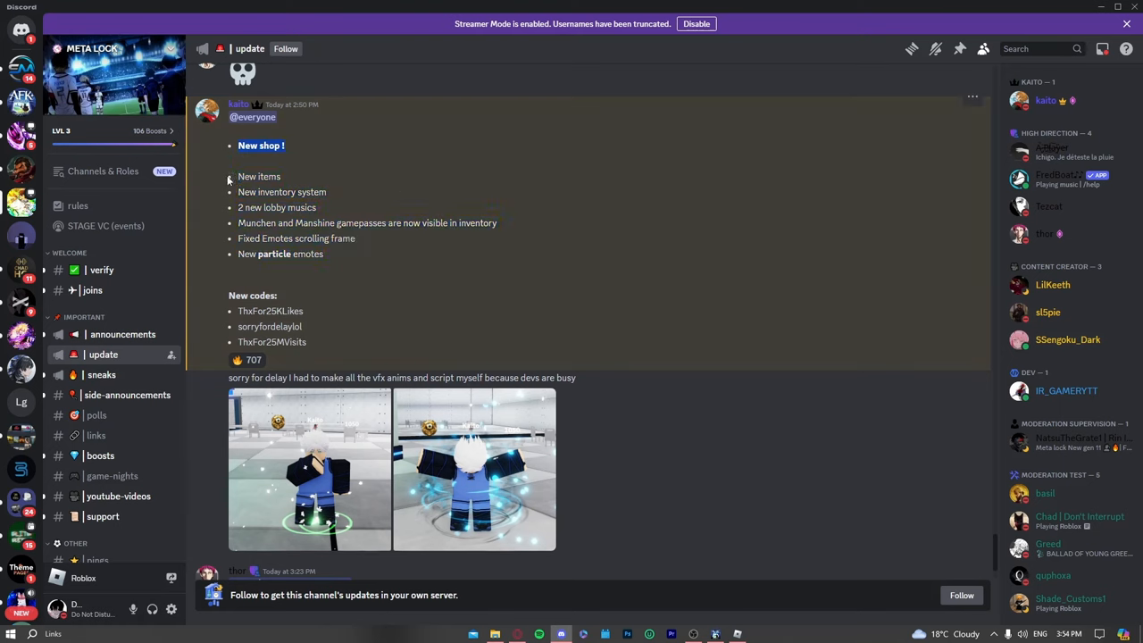
pyautogui.moveTo(229, 161); pyautogui.dragTo(325, 258)
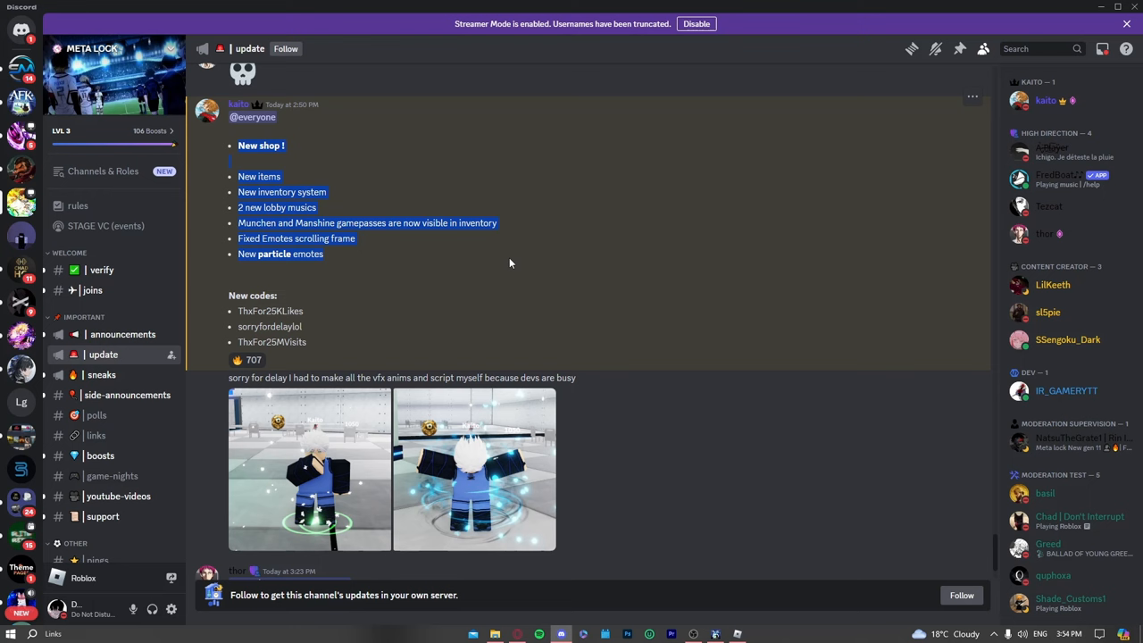
pyautogui.moveTo(384, 218)
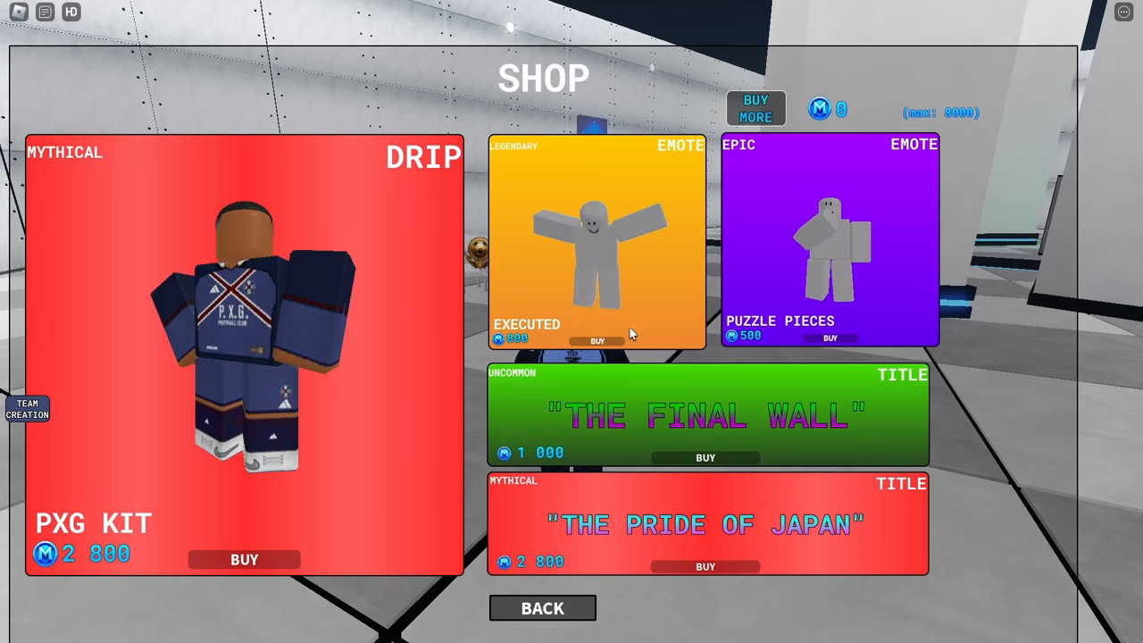
pyautogui.moveTo(970, 413)
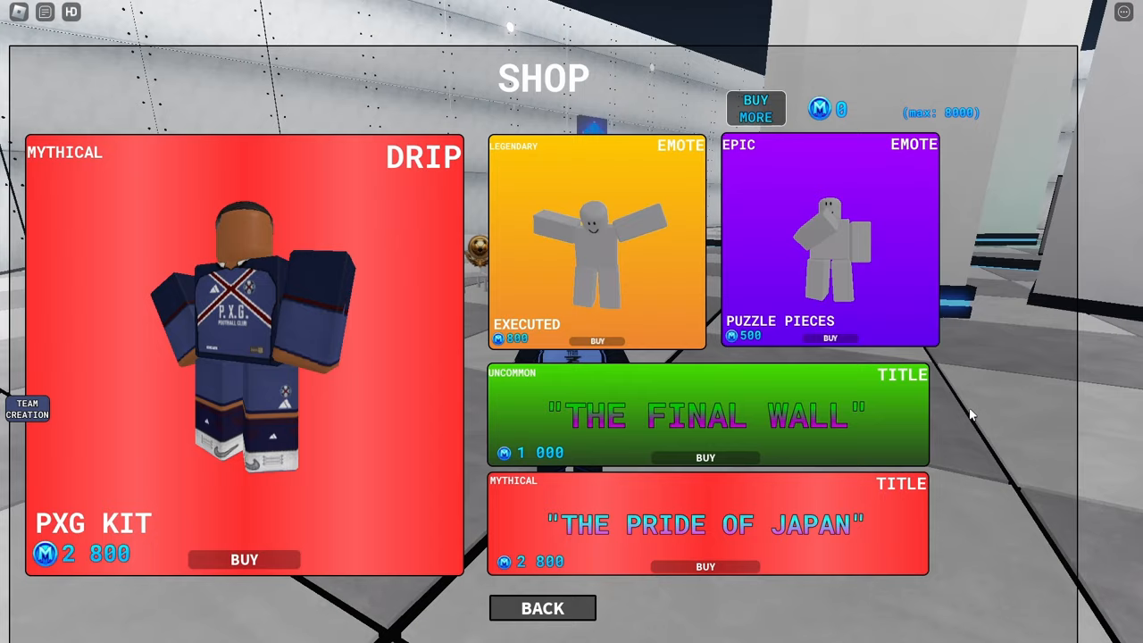
pyautogui.moveTo(584, 572)
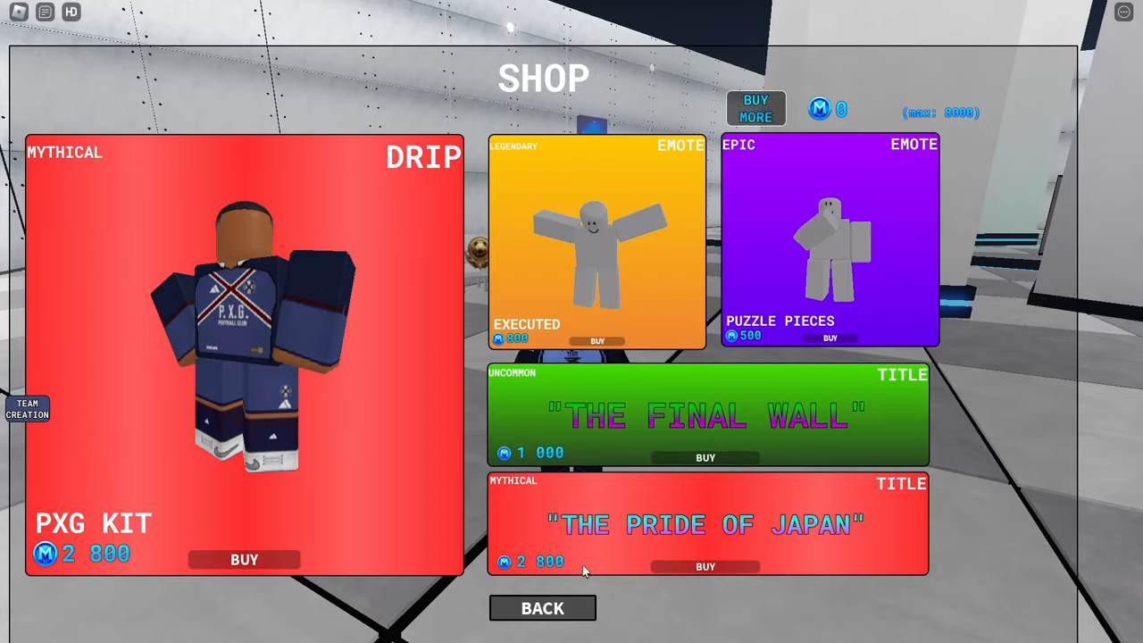
# Step: Browse the in-game shop's PXG Kit, emotes and titles before returning to Discord
pyautogui.click(542, 608)
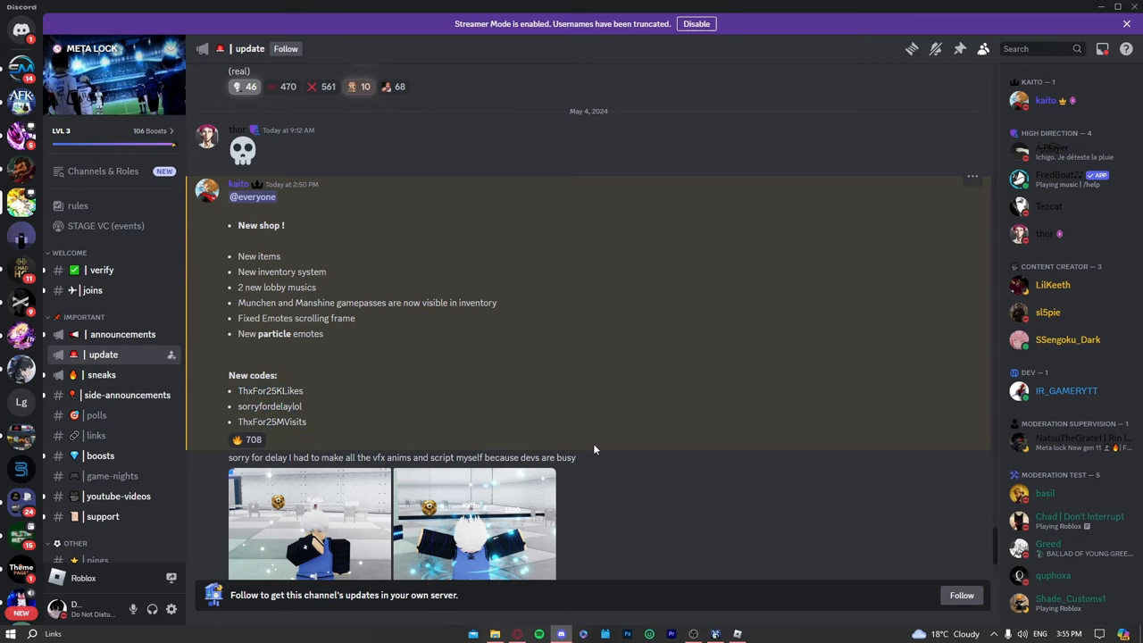
# Step: Scroll the update post down to the New codes list
pyautogui.scroll(-3)
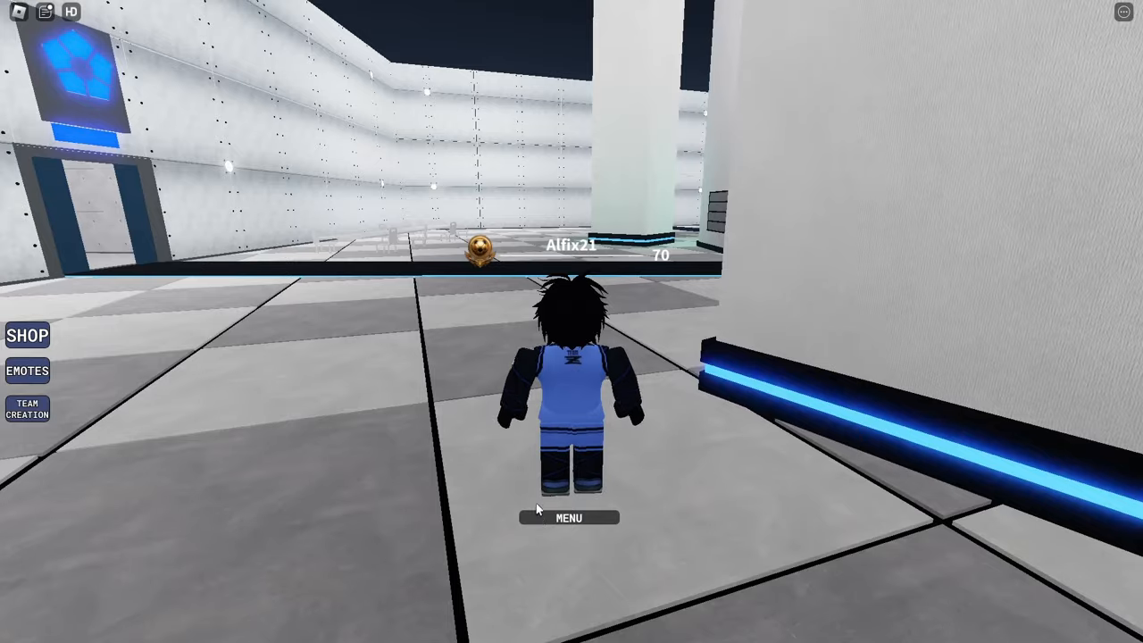
# Step: Open the lobby menu and copy the sorryfordelaylol code from the Discord post
pyautogui.click(569, 518)
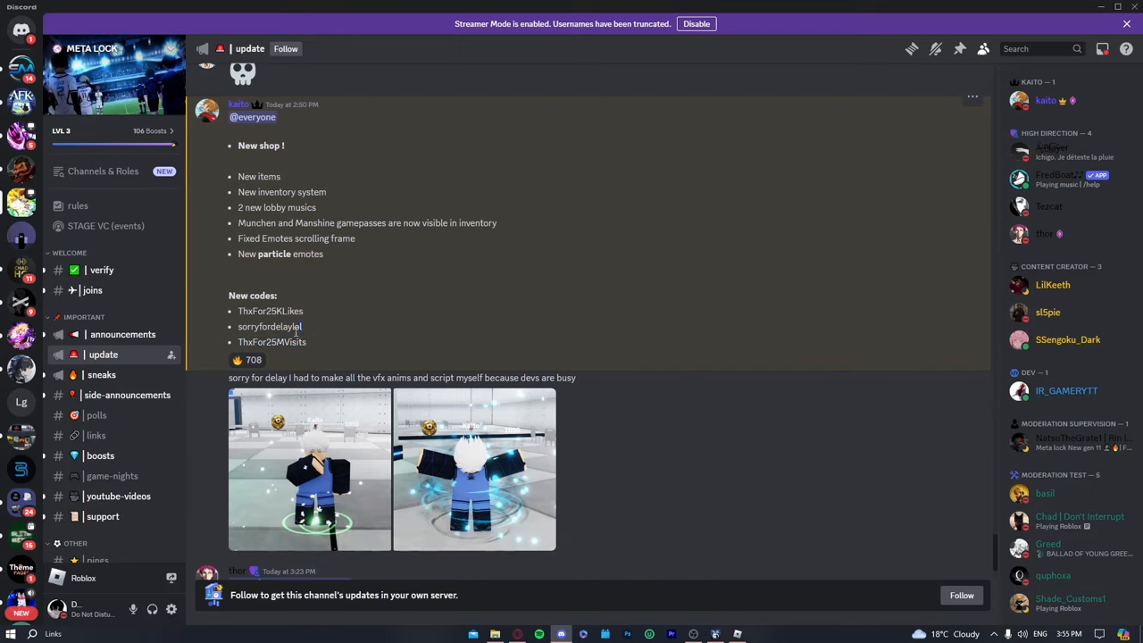
pyautogui.doubleClick(269, 326)
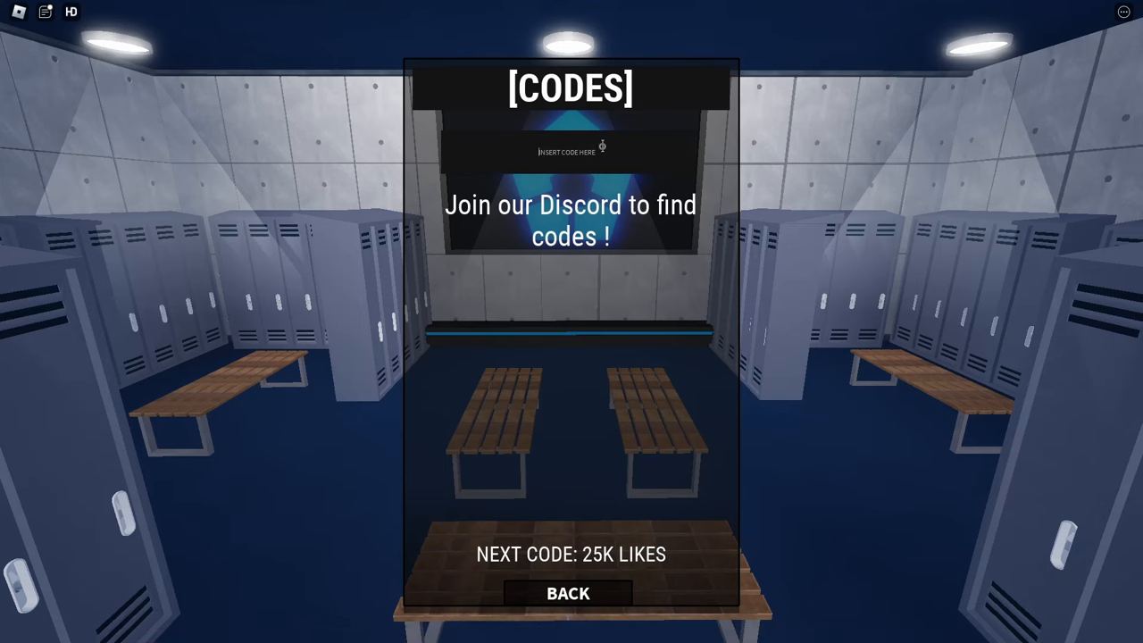
# Step: Close the codes panel to get back to the spin menu with 33 spins
pyautogui.click(568, 593)
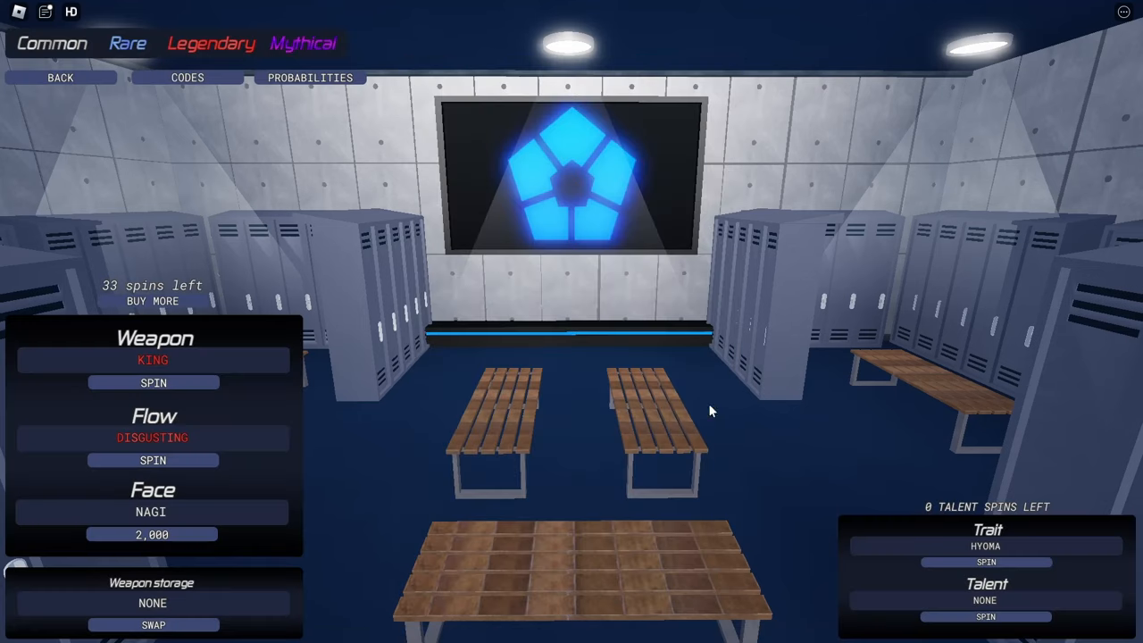
pyautogui.moveTo(328, 315)
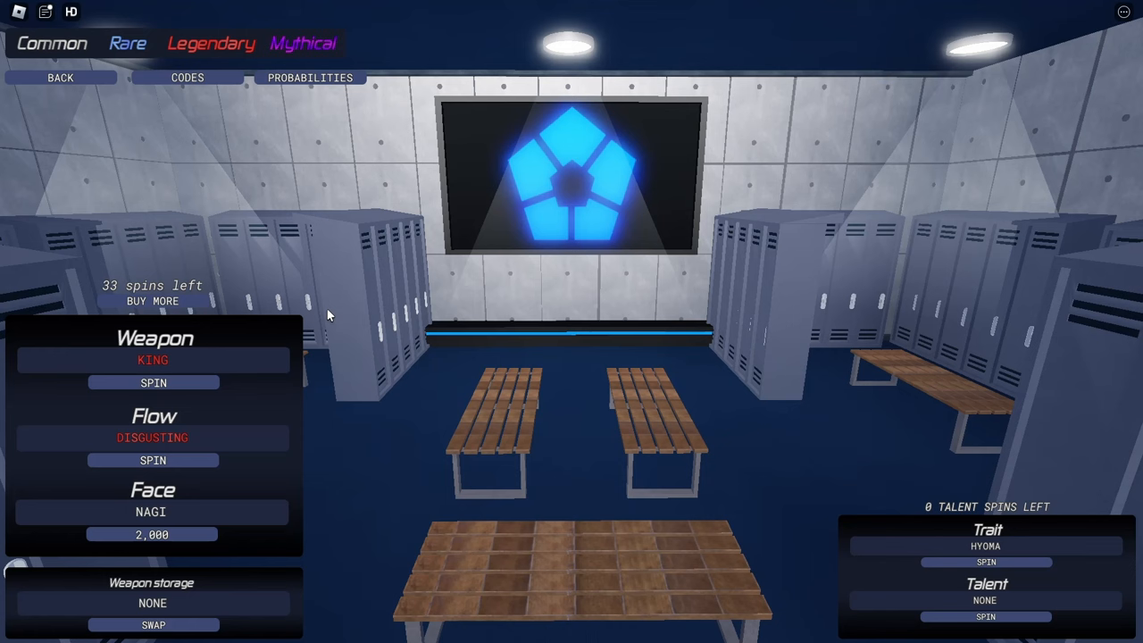
pyautogui.moveTo(250, 623)
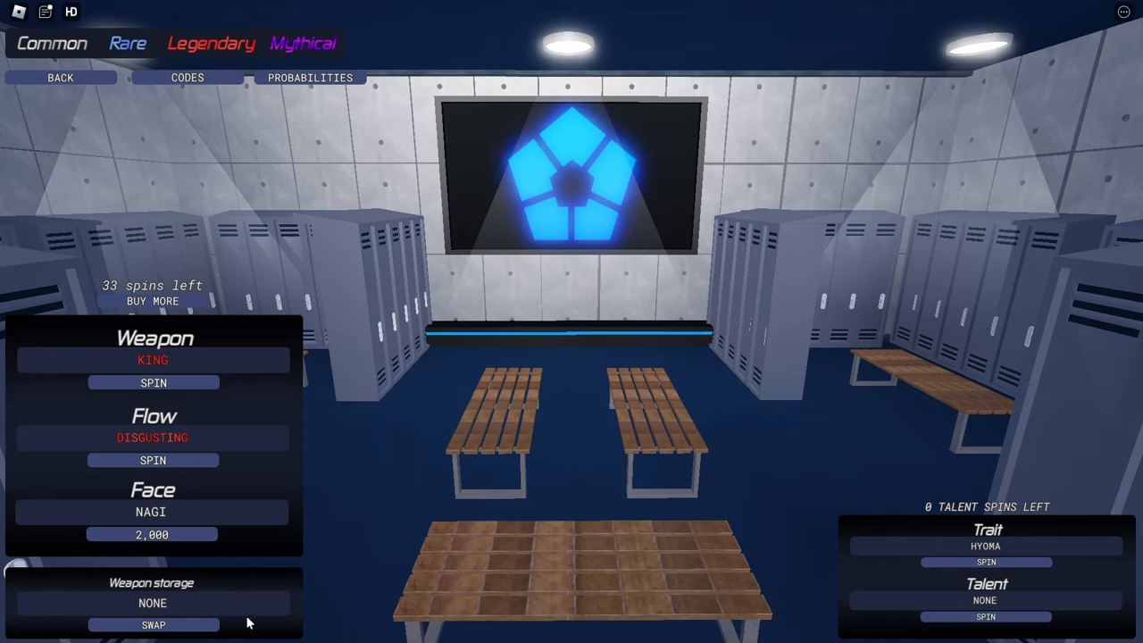
pyautogui.moveTo(748, 556)
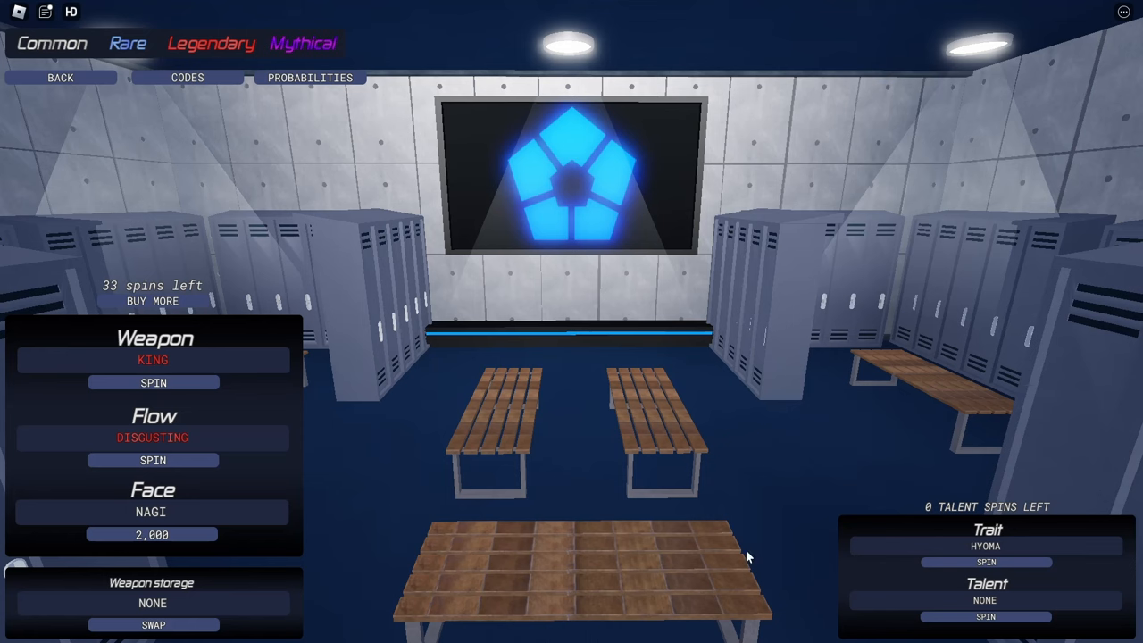
pyautogui.moveTo(360, 117)
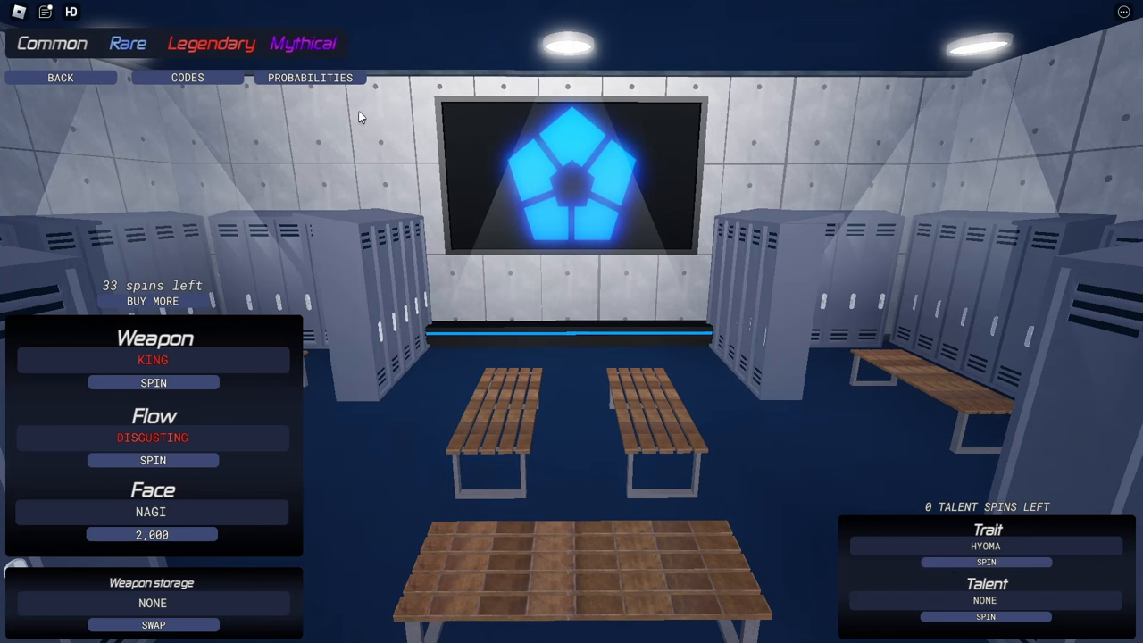
pyautogui.moveTo(544, 200)
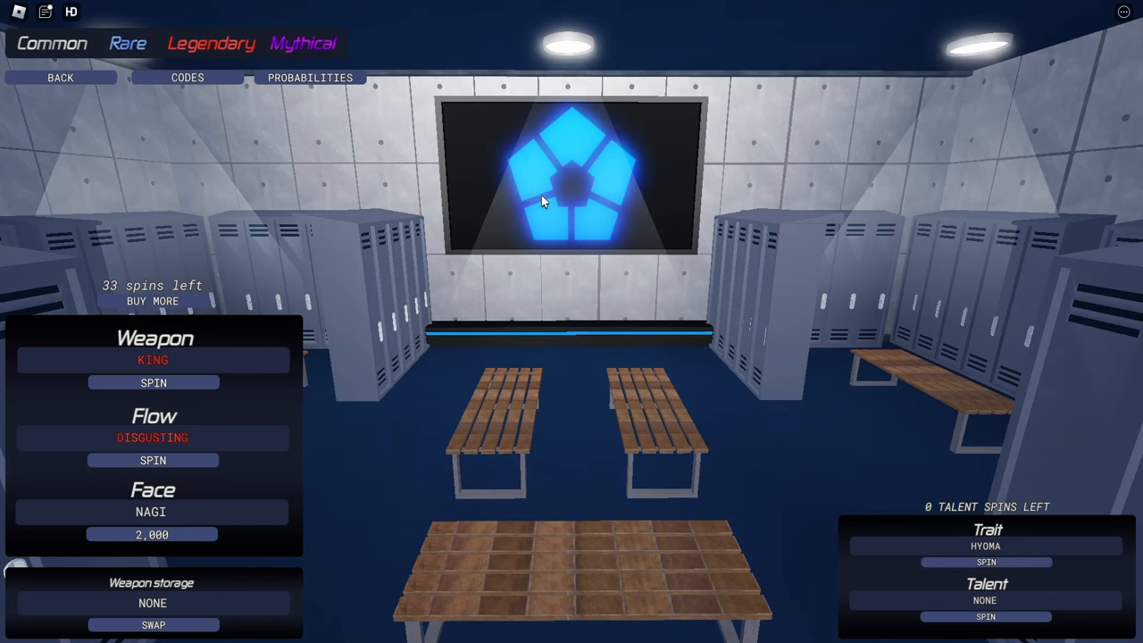
# Step: Review the drop rates, then spin down to a Direct Shot weapon and Emperor flow
pyautogui.click(310, 77)
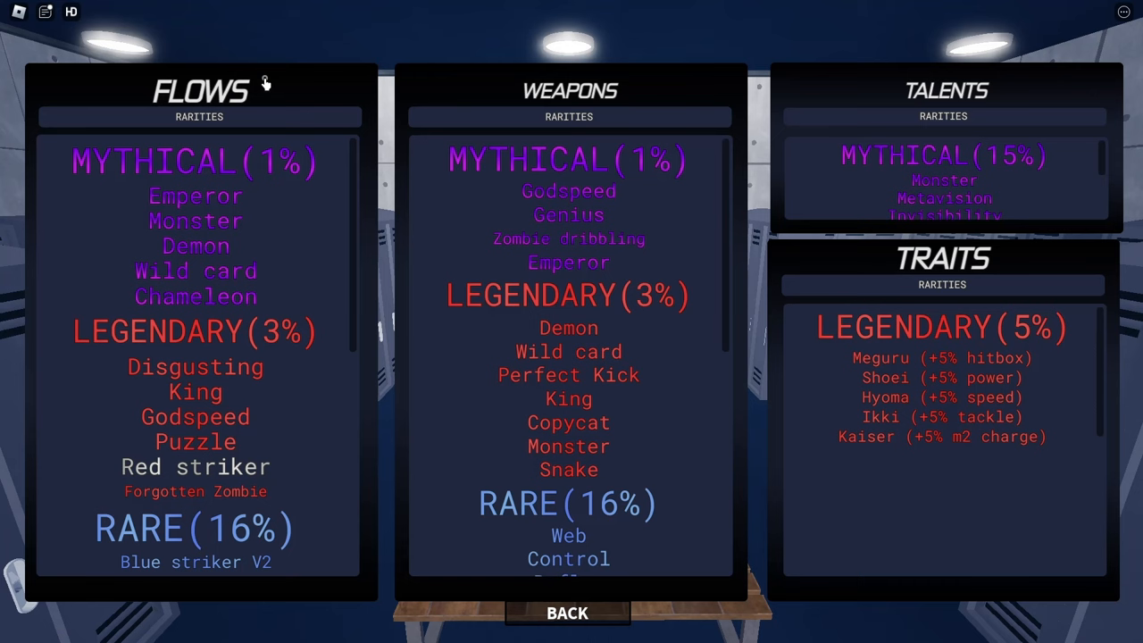
pyautogui.moveTo(216, 223)
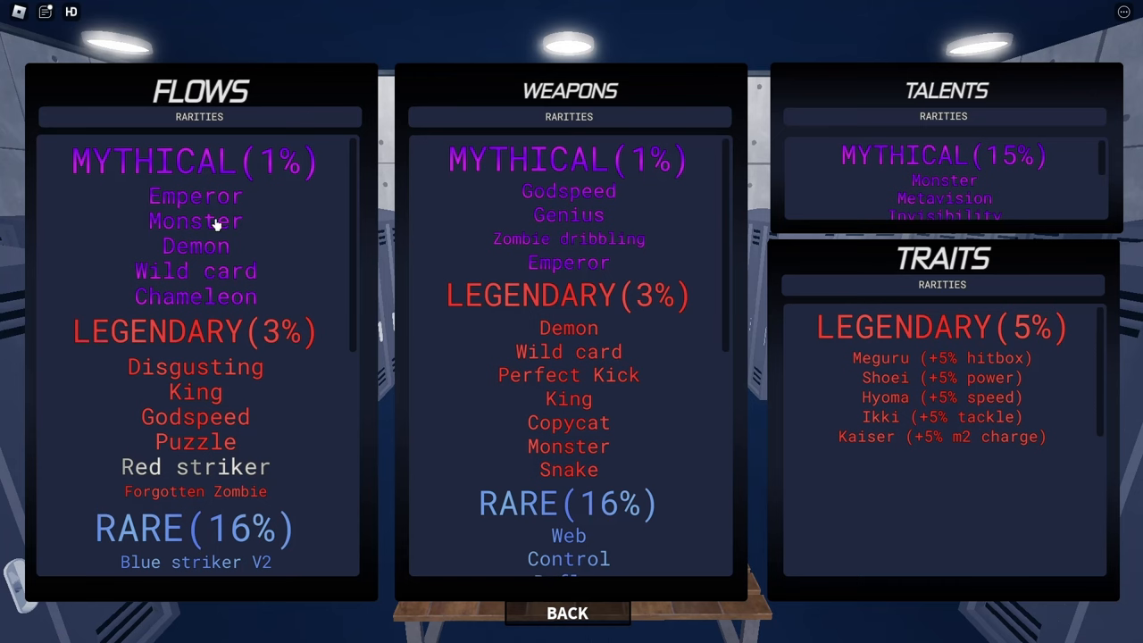
pyautogui.moveTo(662, 545)
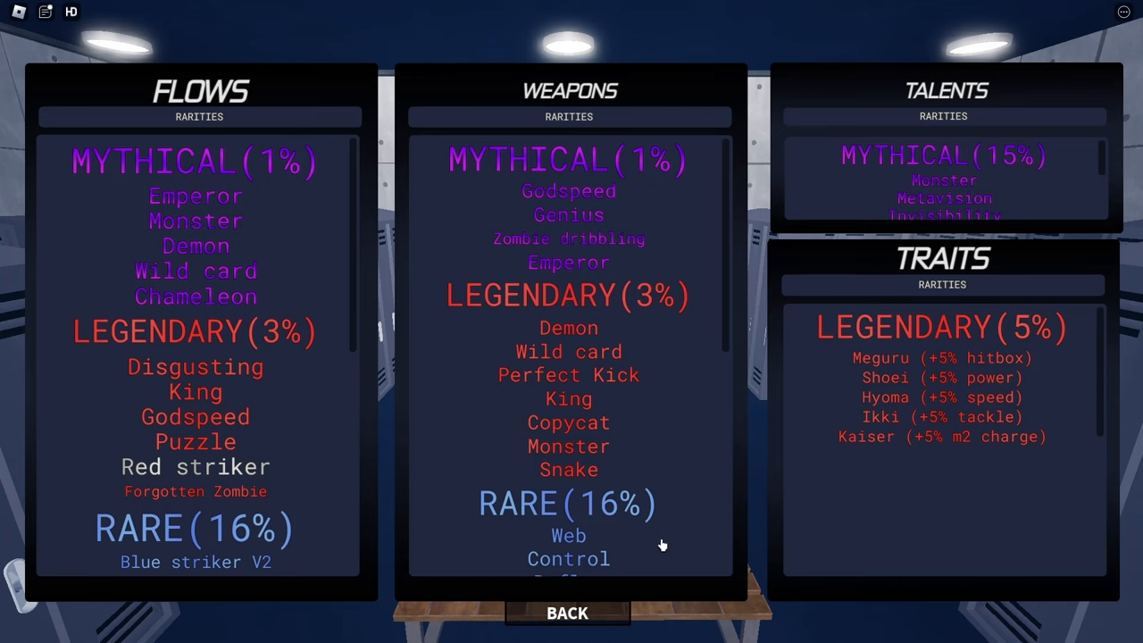
pyautogui.click(567, 612)
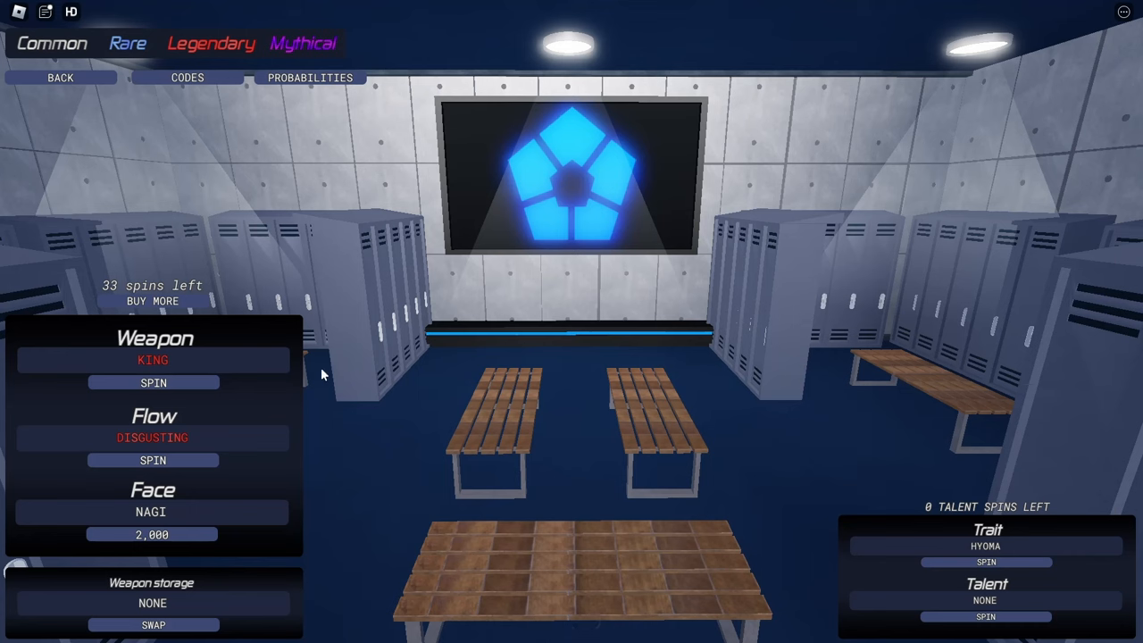
pyautogui.moveTo(71, 67)
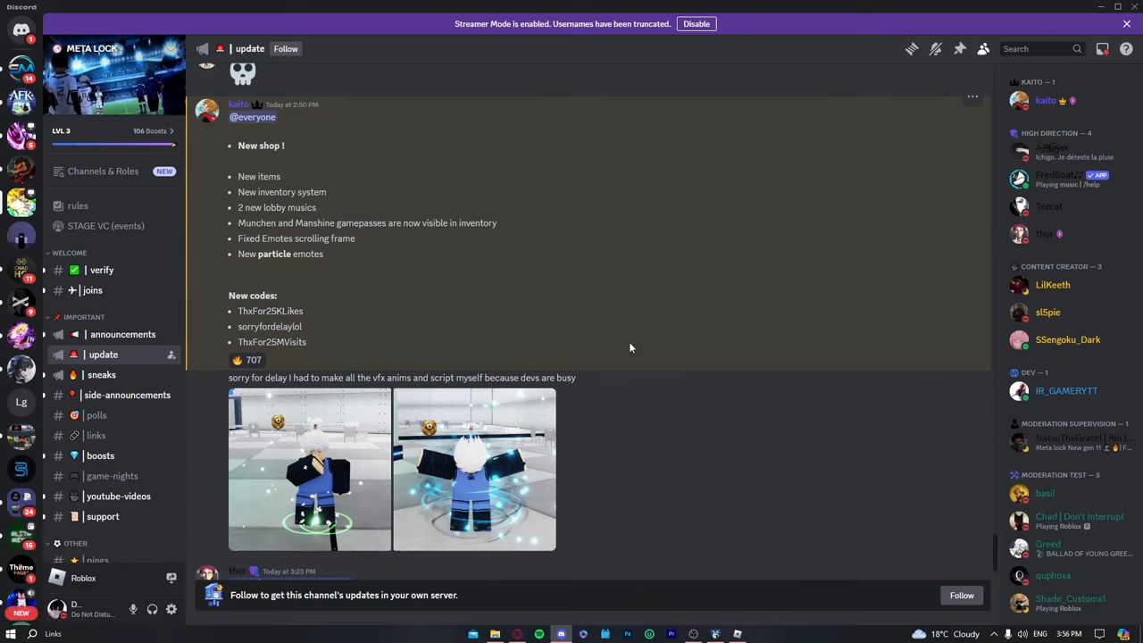
pyautogui.moveTo(494, 348)
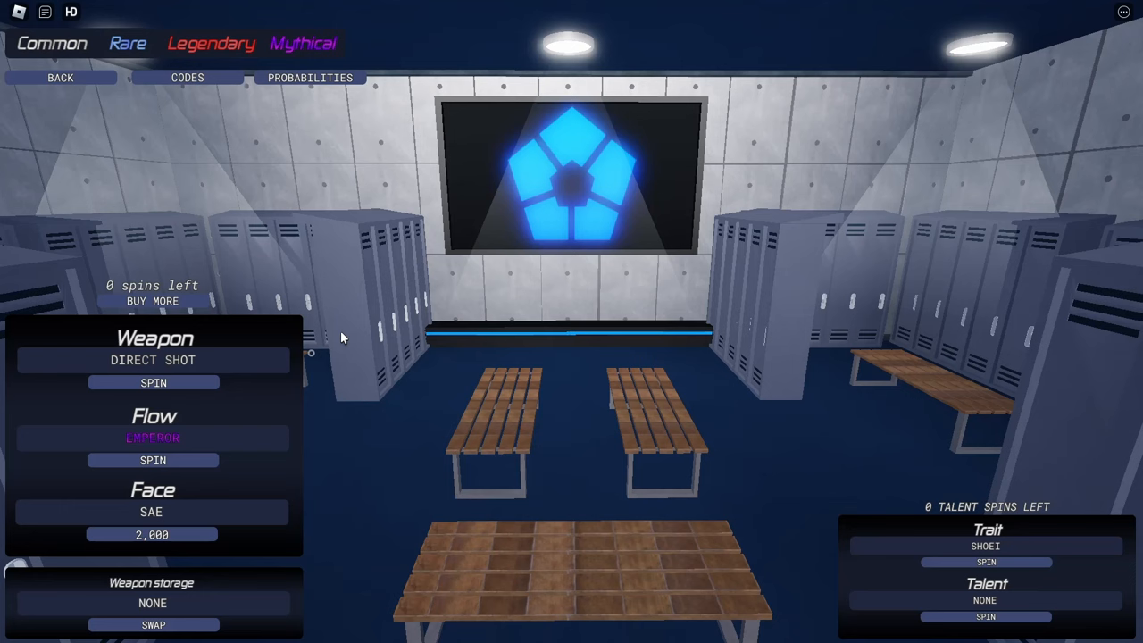
pyautogui.click(188, 78)
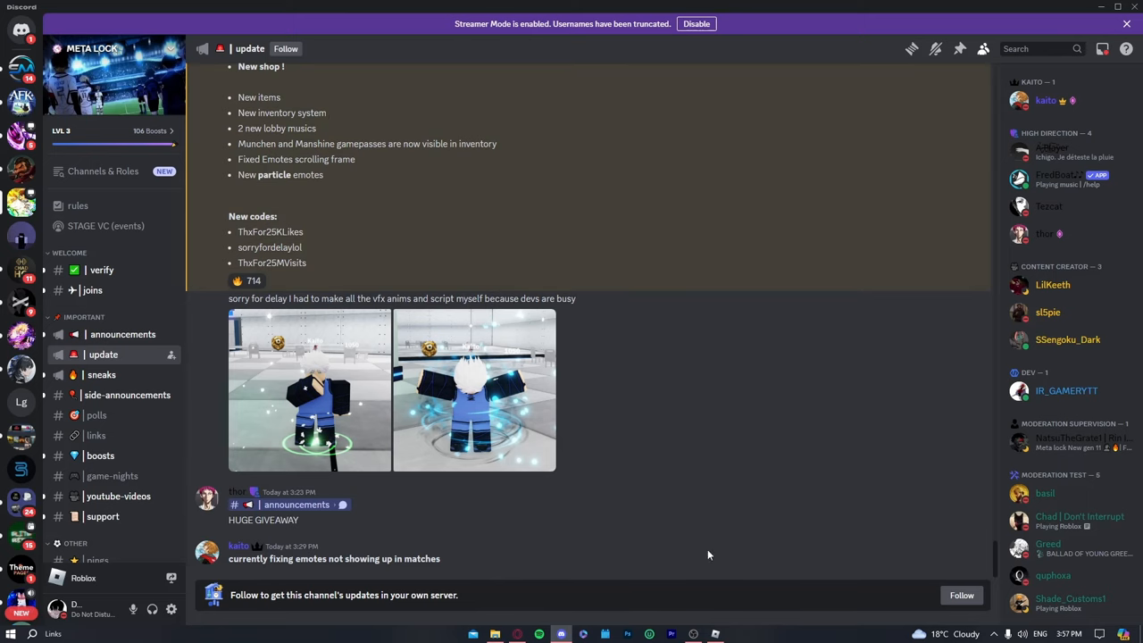
pyautogui.press('alt+tab')
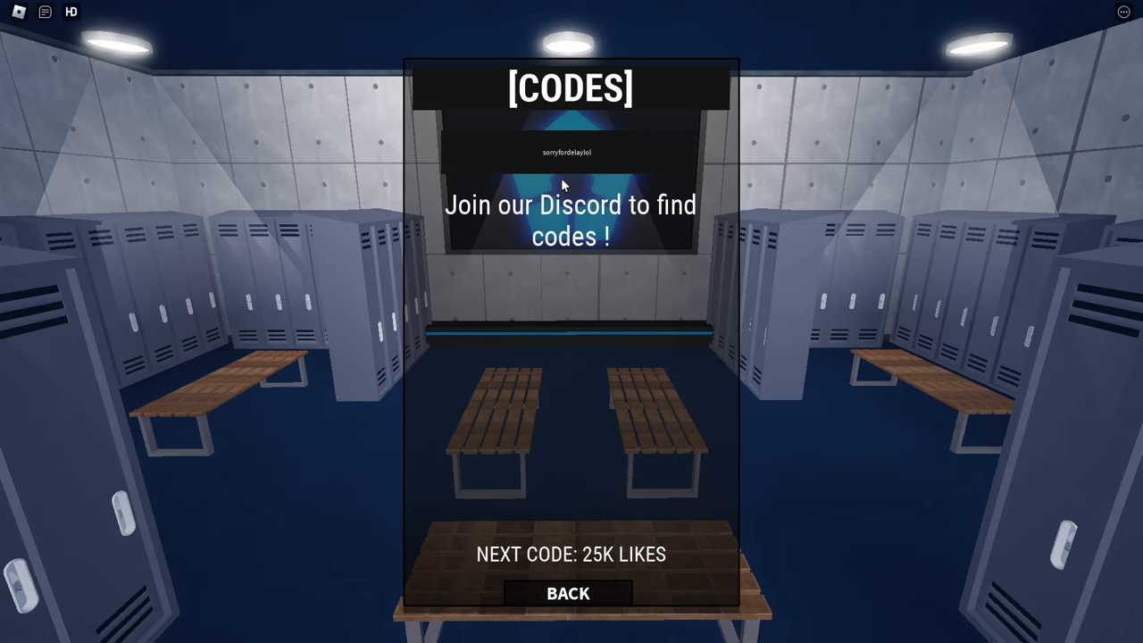
pyautogui.click(568, 593)
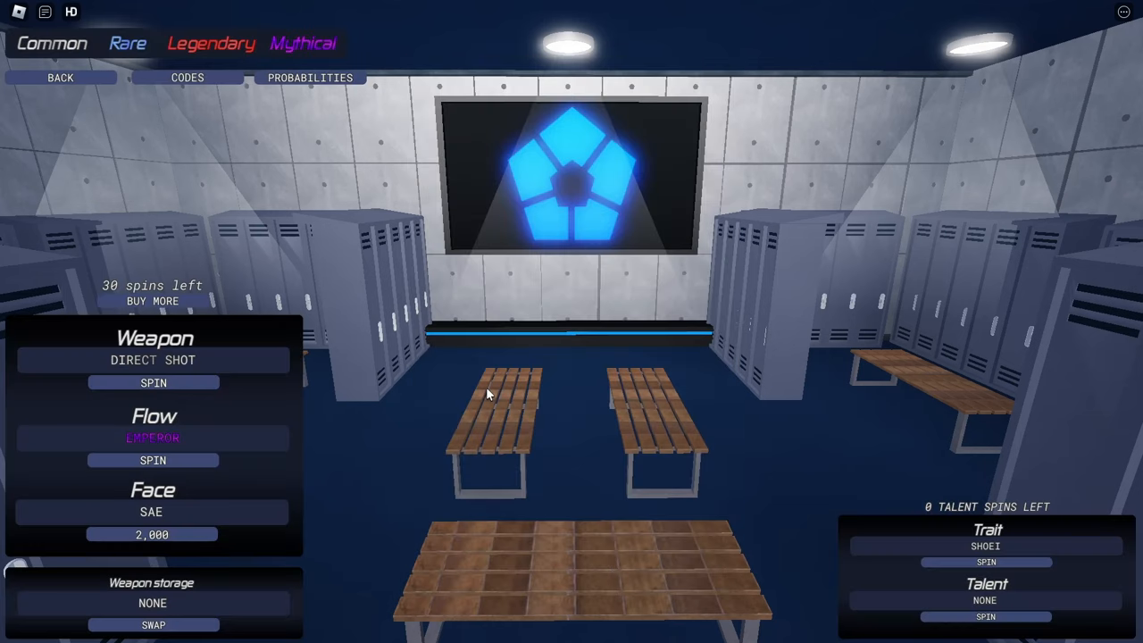
pyautogui.moveTo(1042, 575)
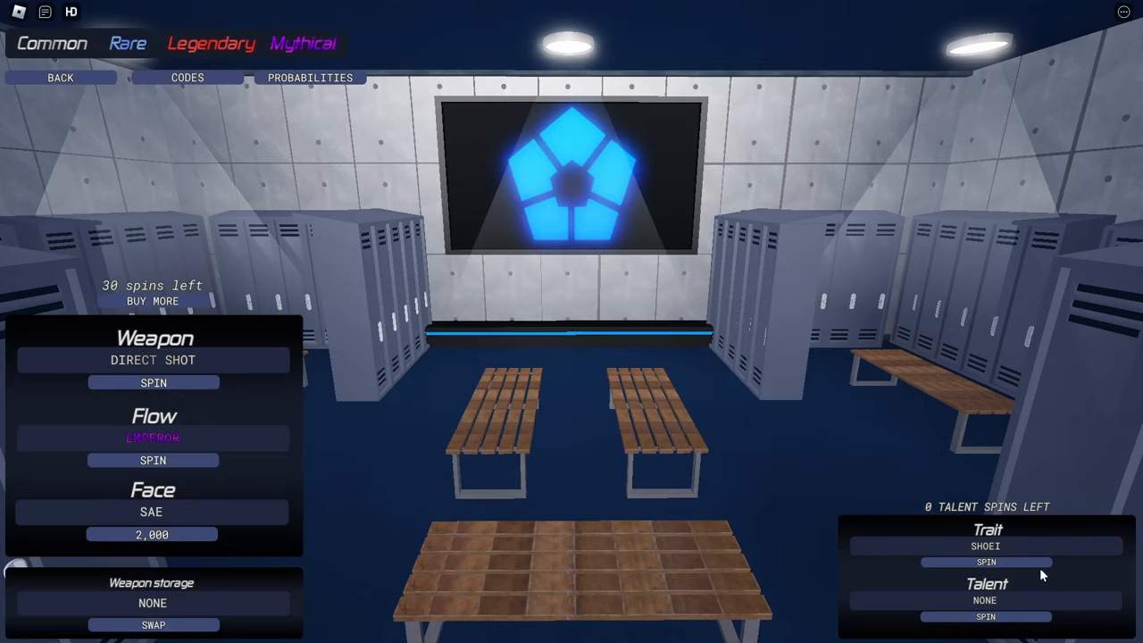
pyautogui.moveTo(333, 182)
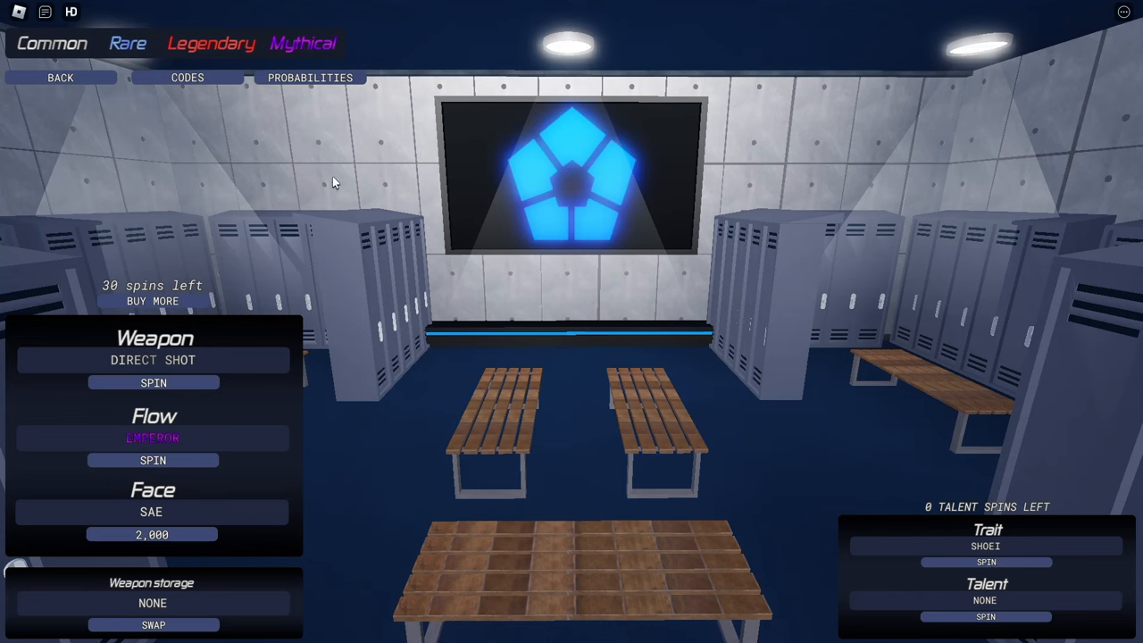
# Step: View the flow and weapon rarity odds twice, returning to the spin menu
pyautogui.click(309, 77)
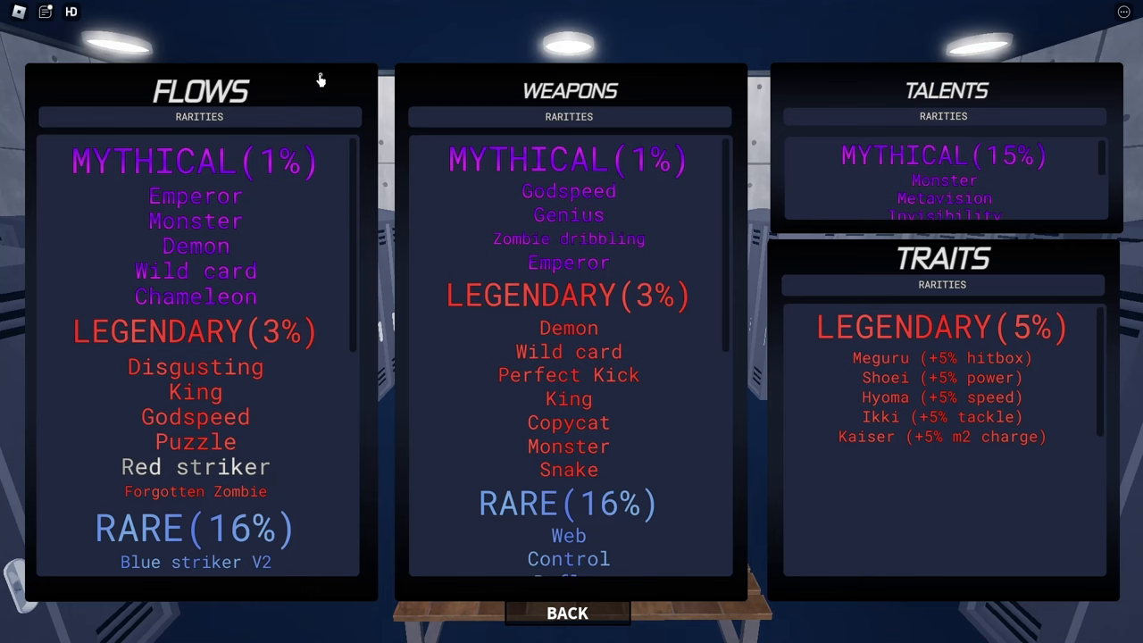
pyautogui.moveTo(881, 388)
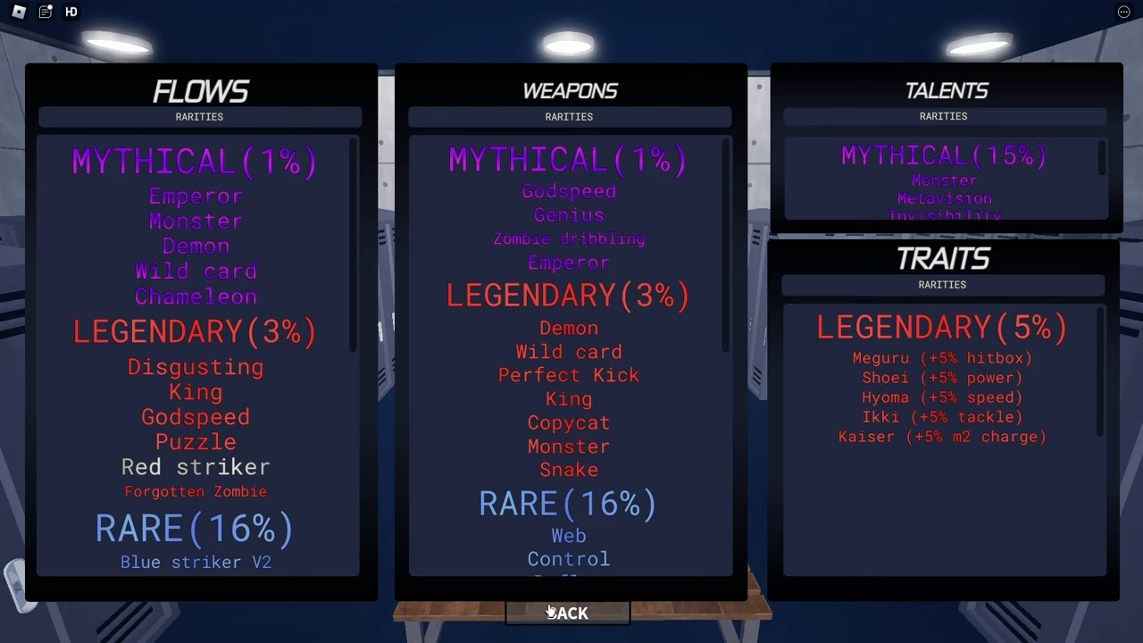
pyautogui.click(567, 613)
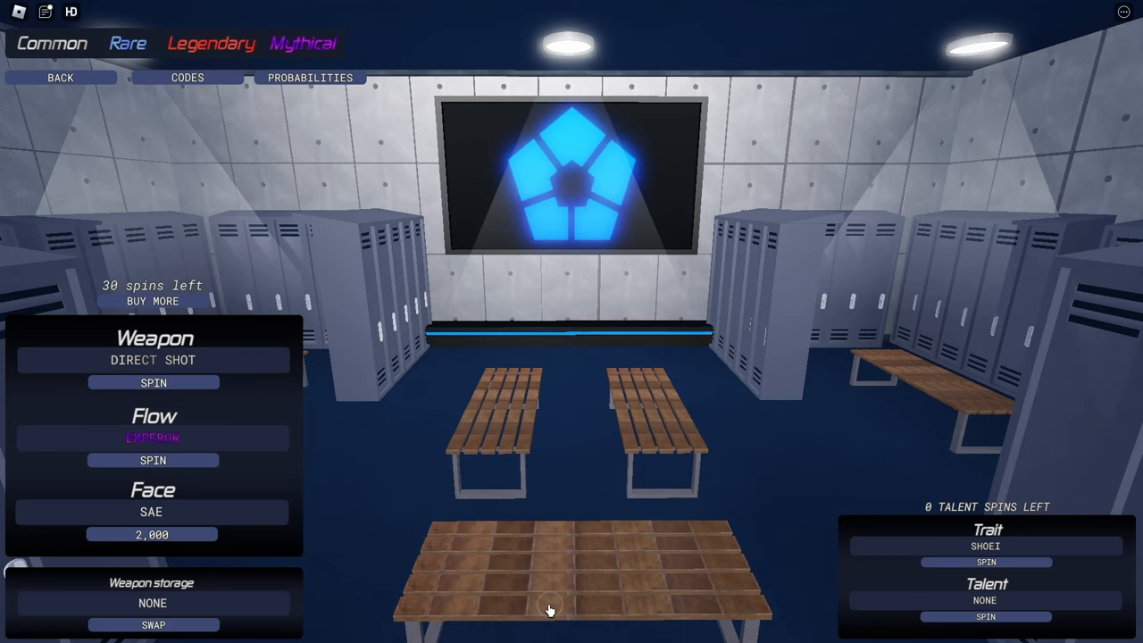
pyautogui.moveTo(169, 134)
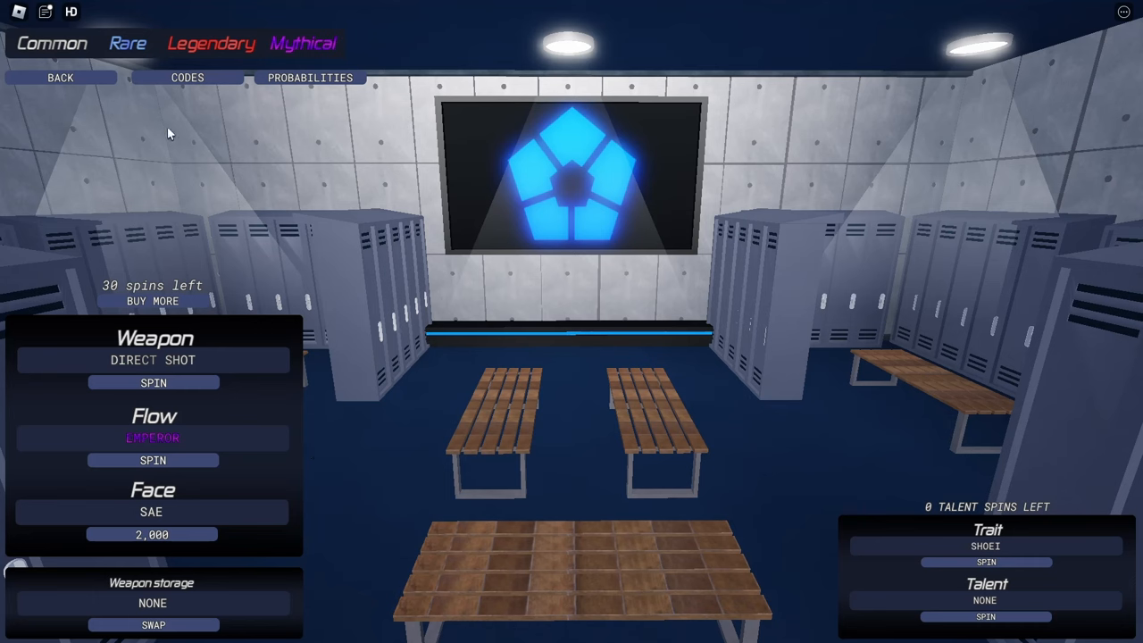
pyautogui.moveTo(248, 368)
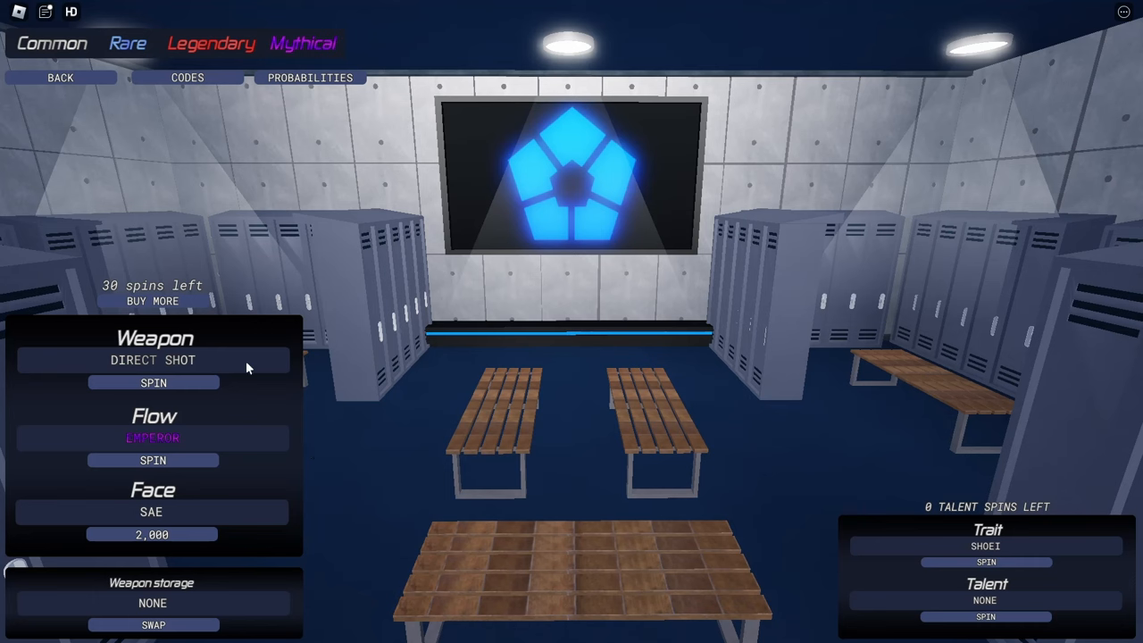
pyautogui.moveTo(181, 447)
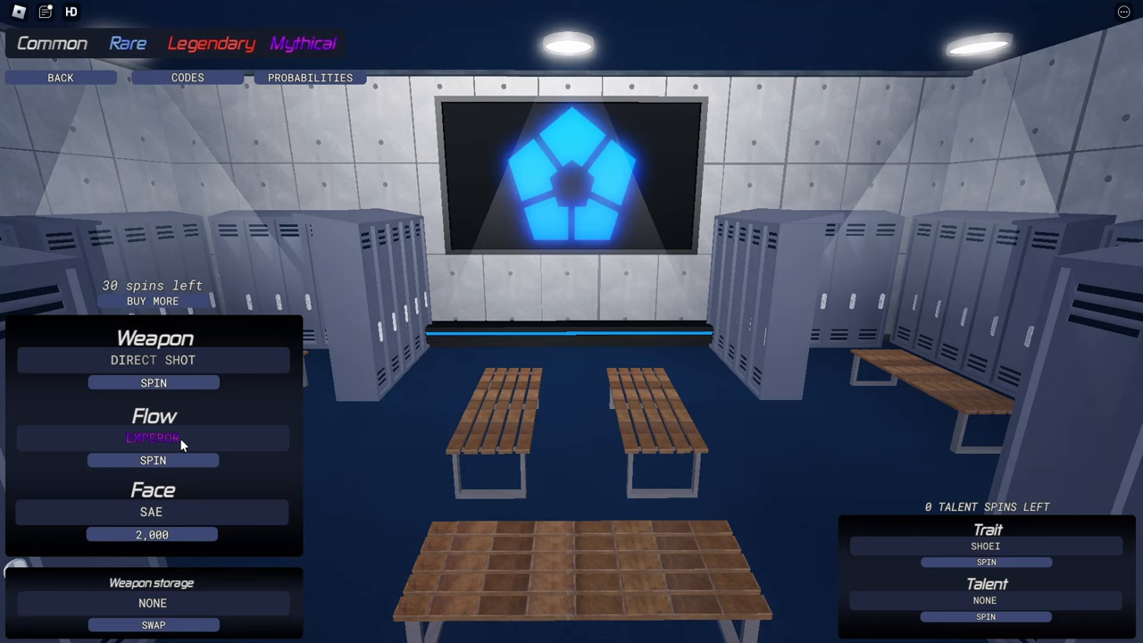
pyautogui.click(309, 77)
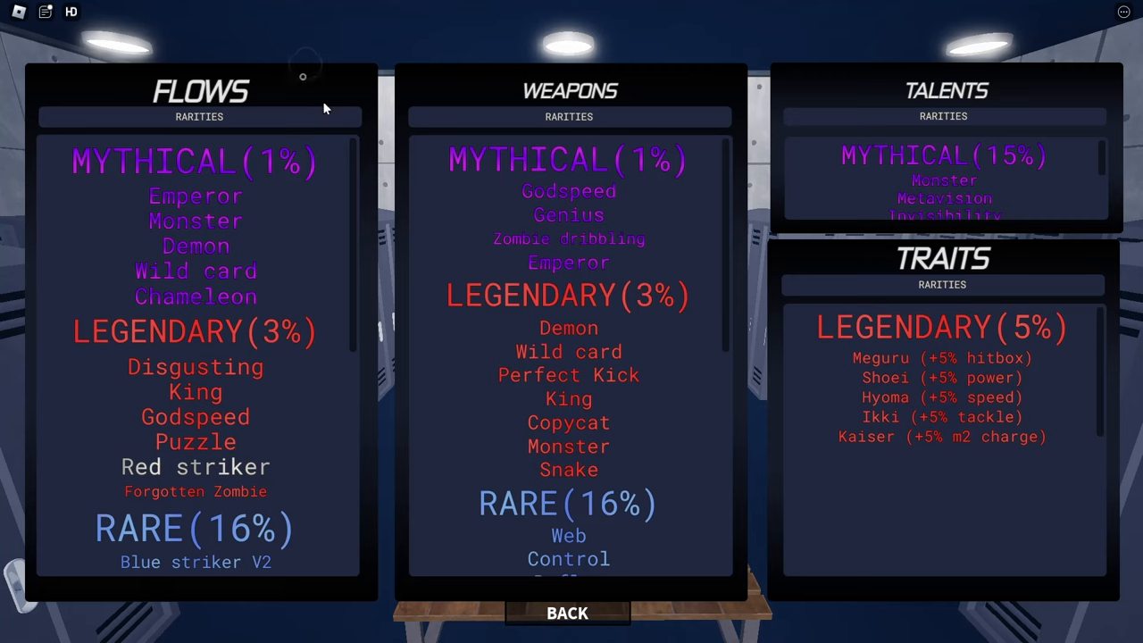
pyautogui.click(567, 613)
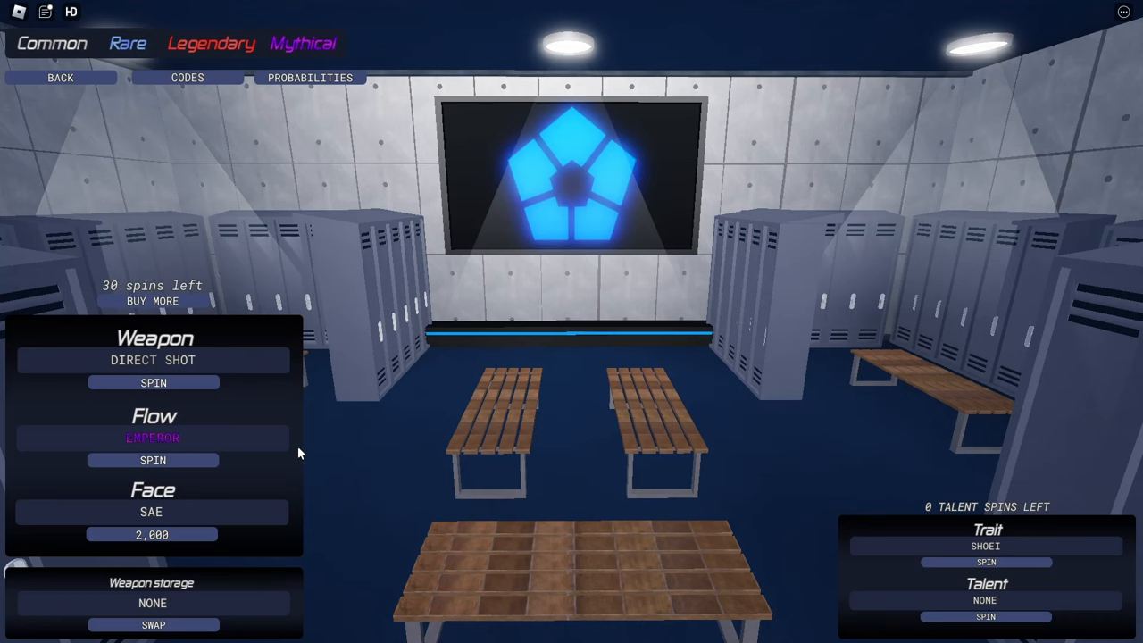
pyautogui.moveTo(205, 359)
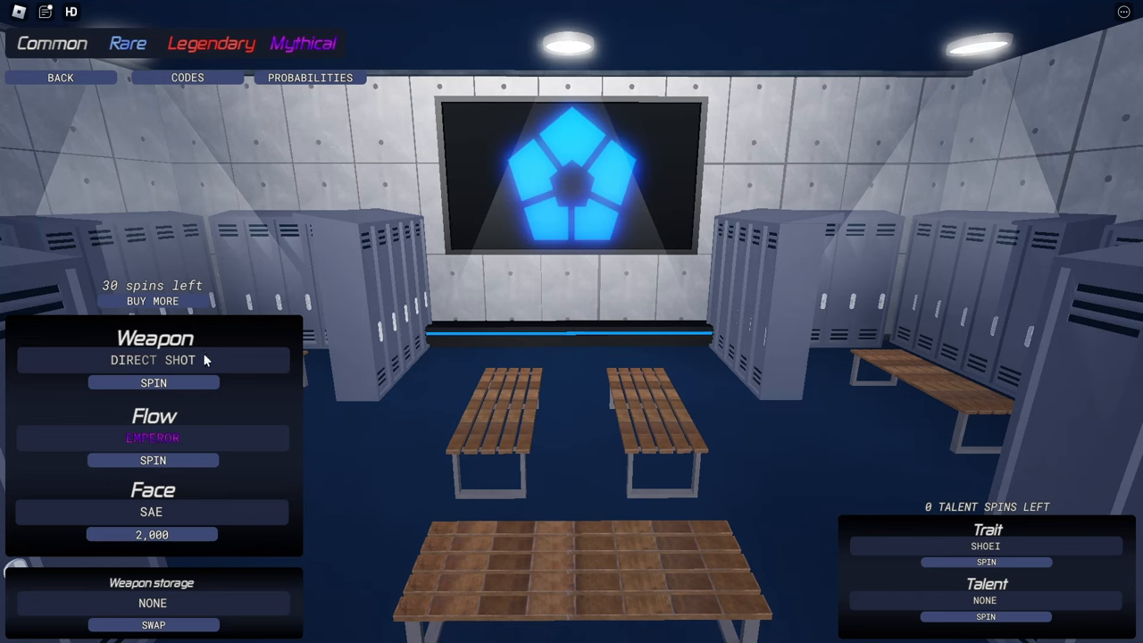
# Step: Reroll the weapon five times, landing King with 26 spins left
pyautogui.click(153, 382)
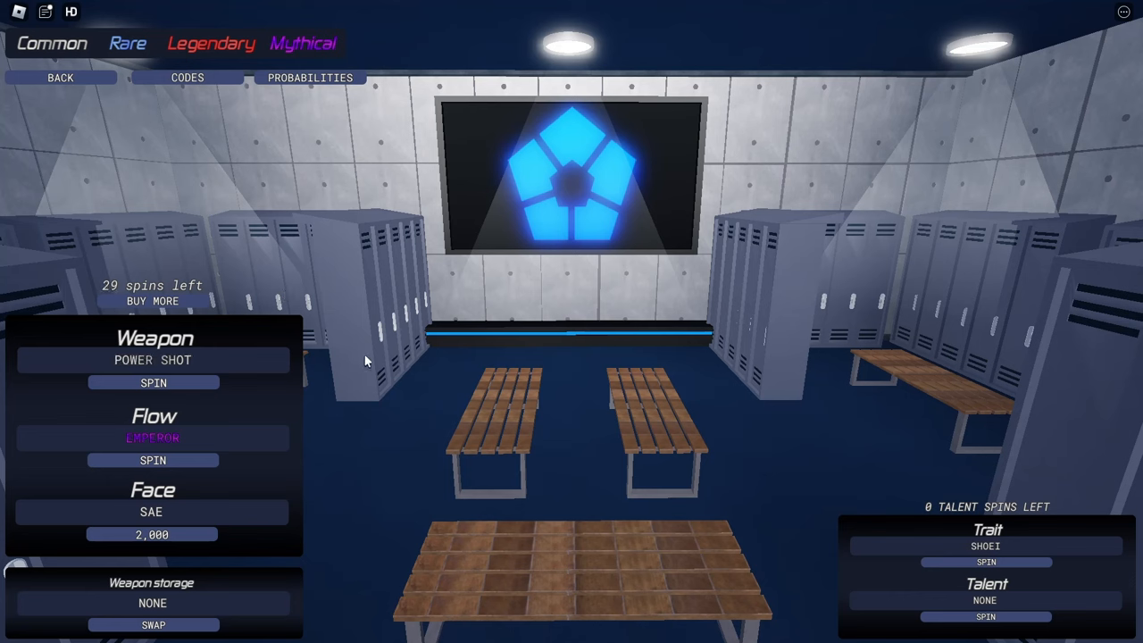
pyautogui.click(153, 382)
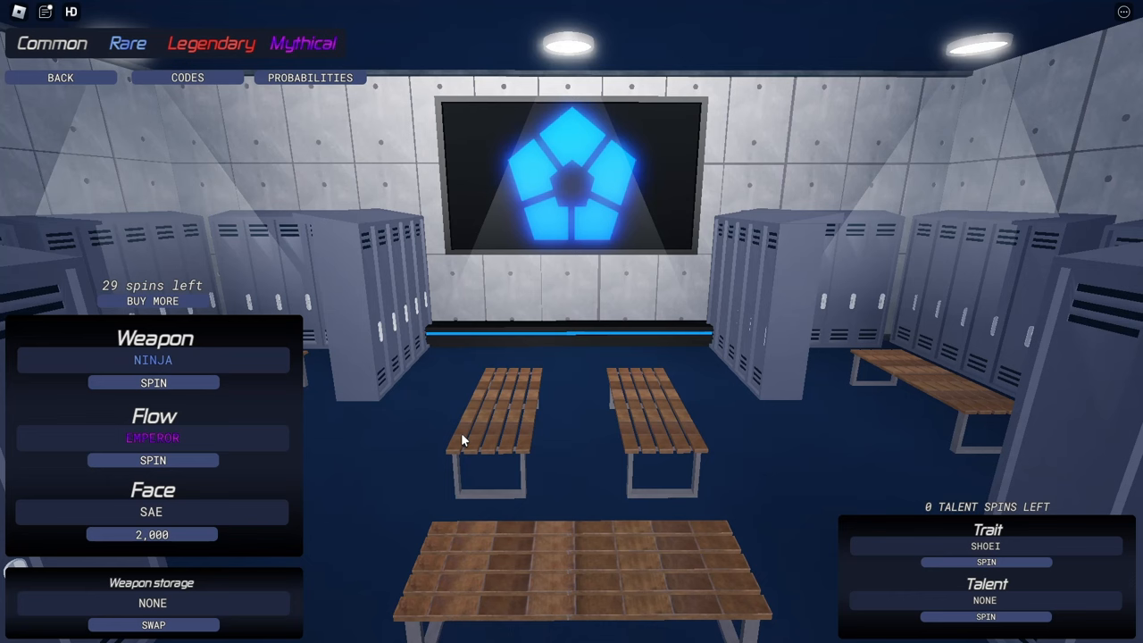
pyautogui.click(153, 383)
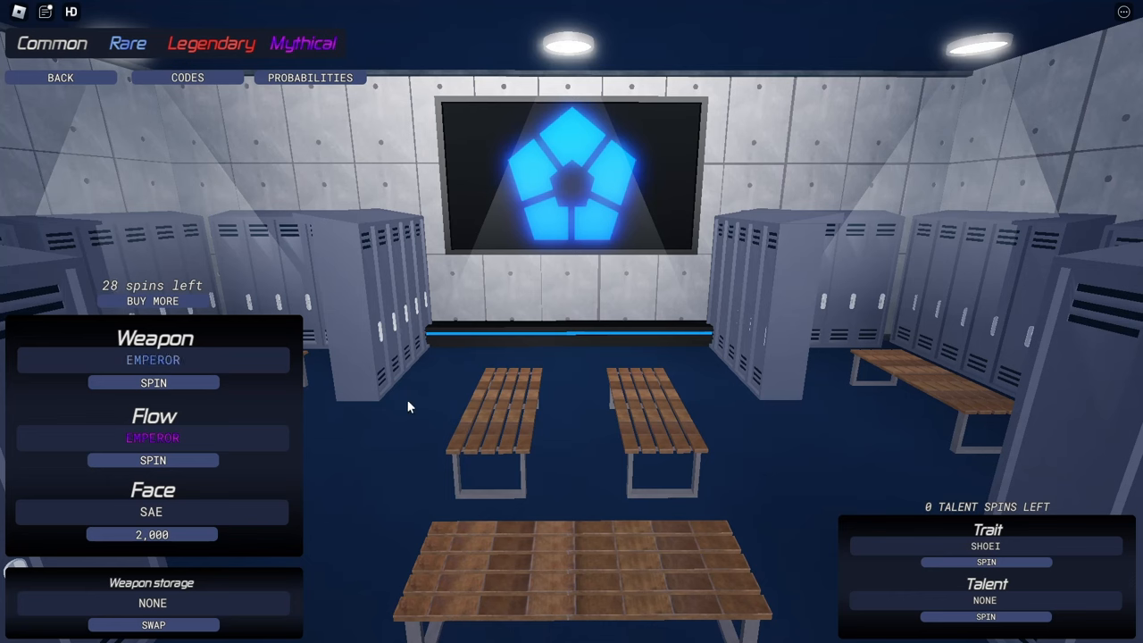
pyautogui.click(153, 382)
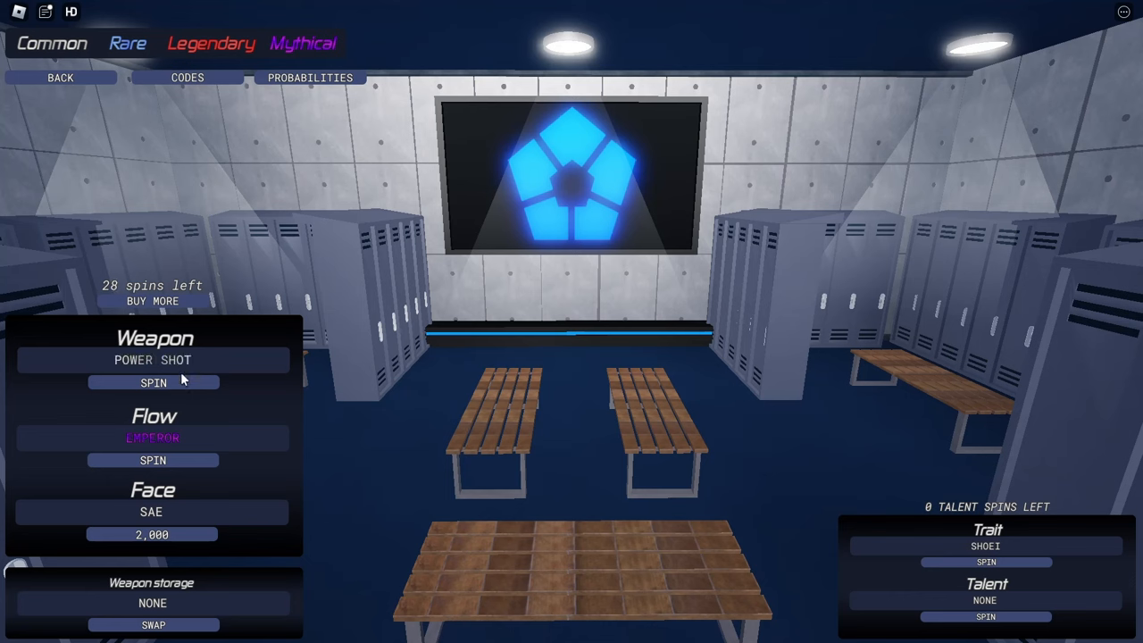
pyautogui.click(153, 383)
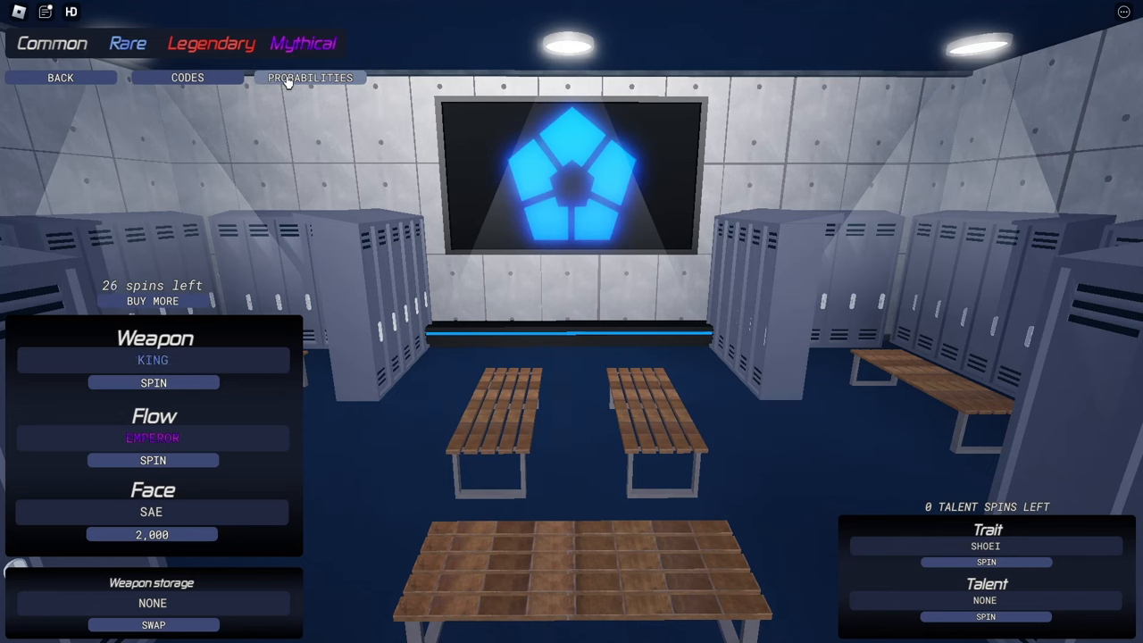
# Step: Recheck the odds, then reroll the weapon repeatedly until Godspeed with 11 spins left
pyautogui.click(309, 78)
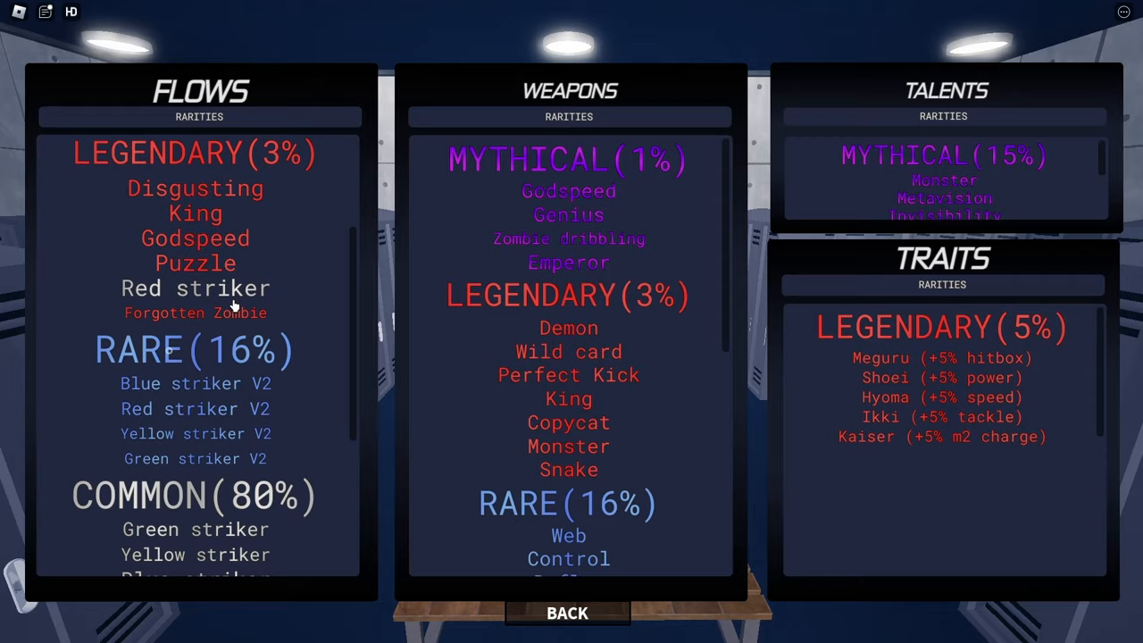
pyautogui.click(567, 612)
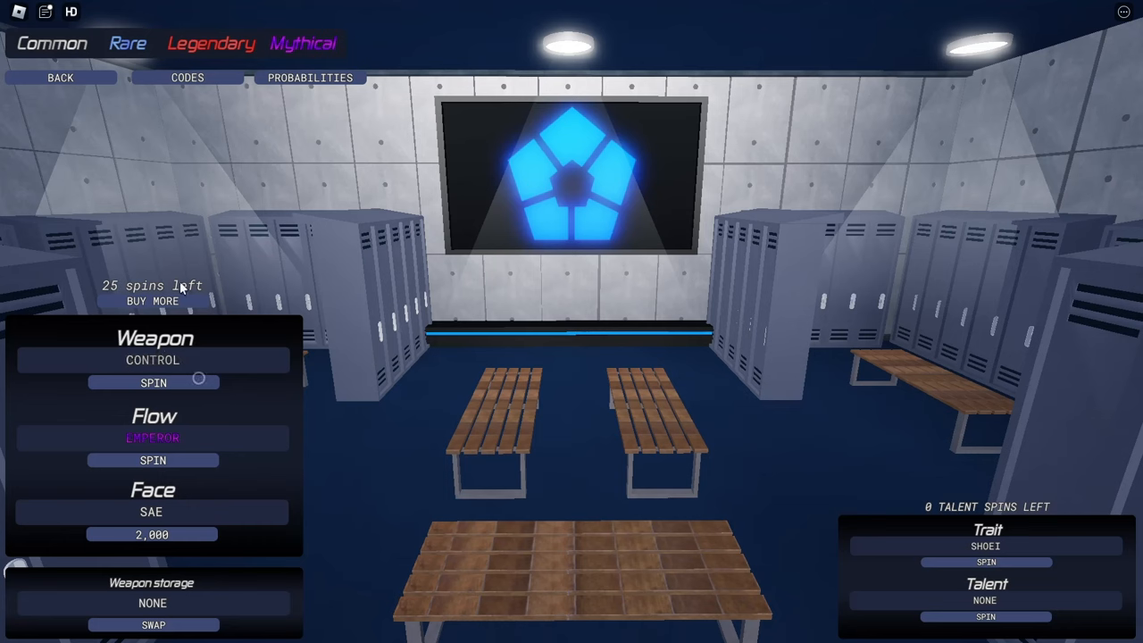
pyautogui.click(153, 382)
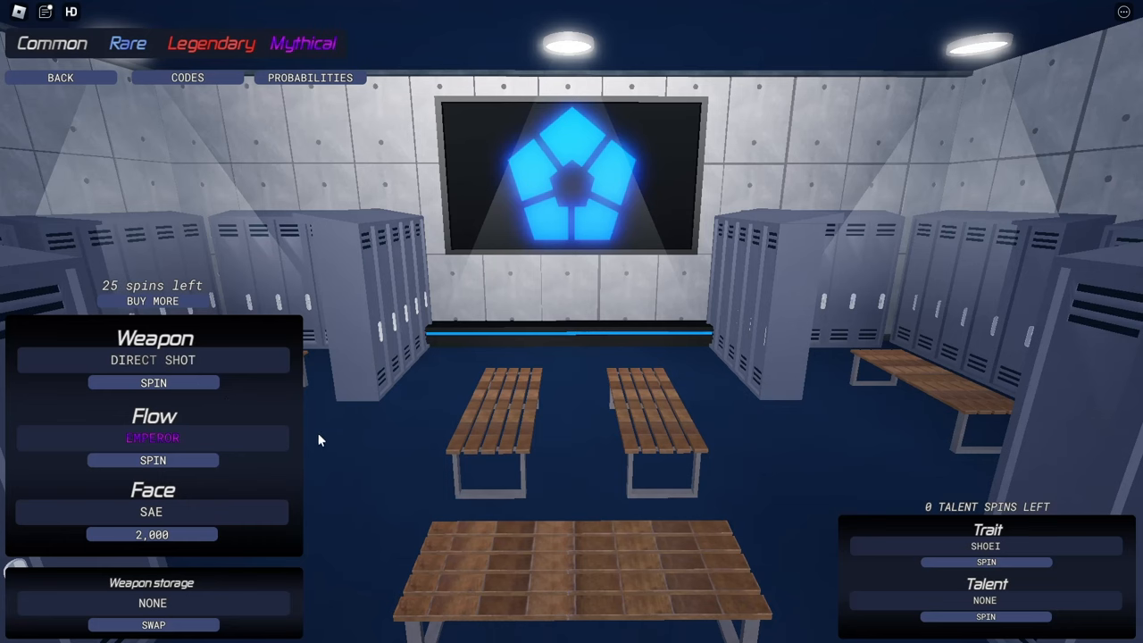
pyautogui.click(153, 382)
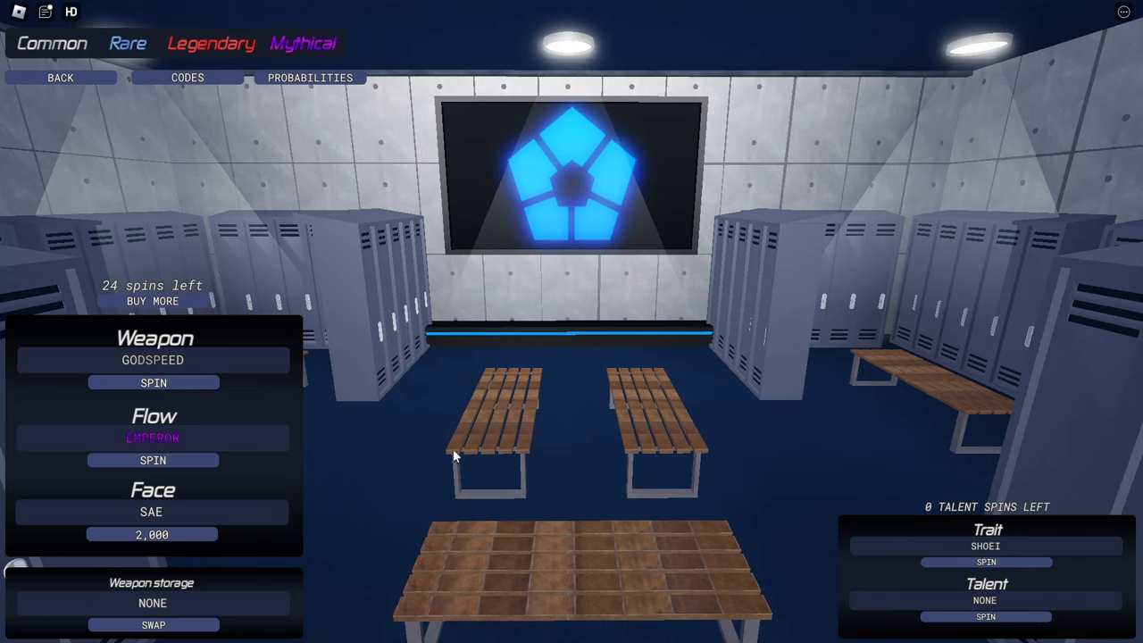
pyautogui.click(152, 382)
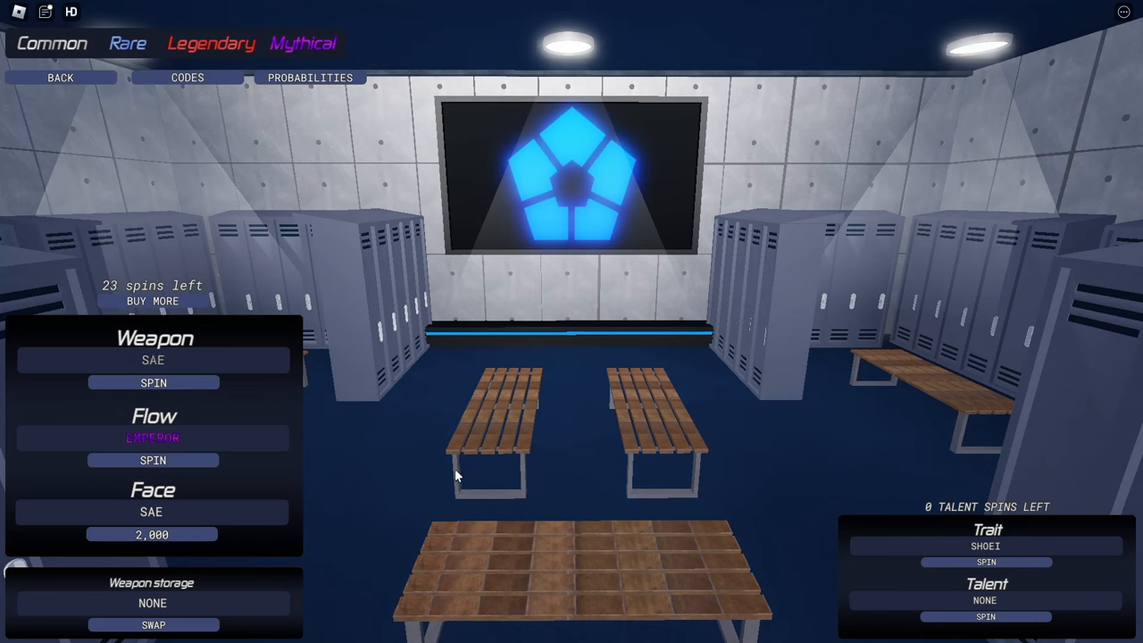
pyautogui.click(153, 382)
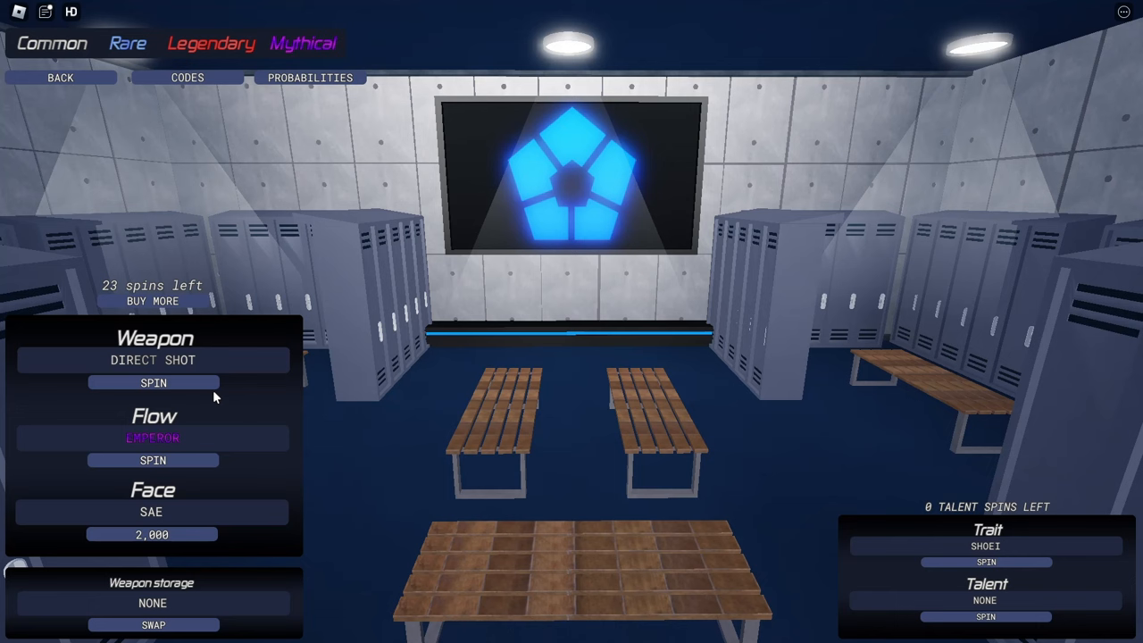
pyautogui.click(152, 382)
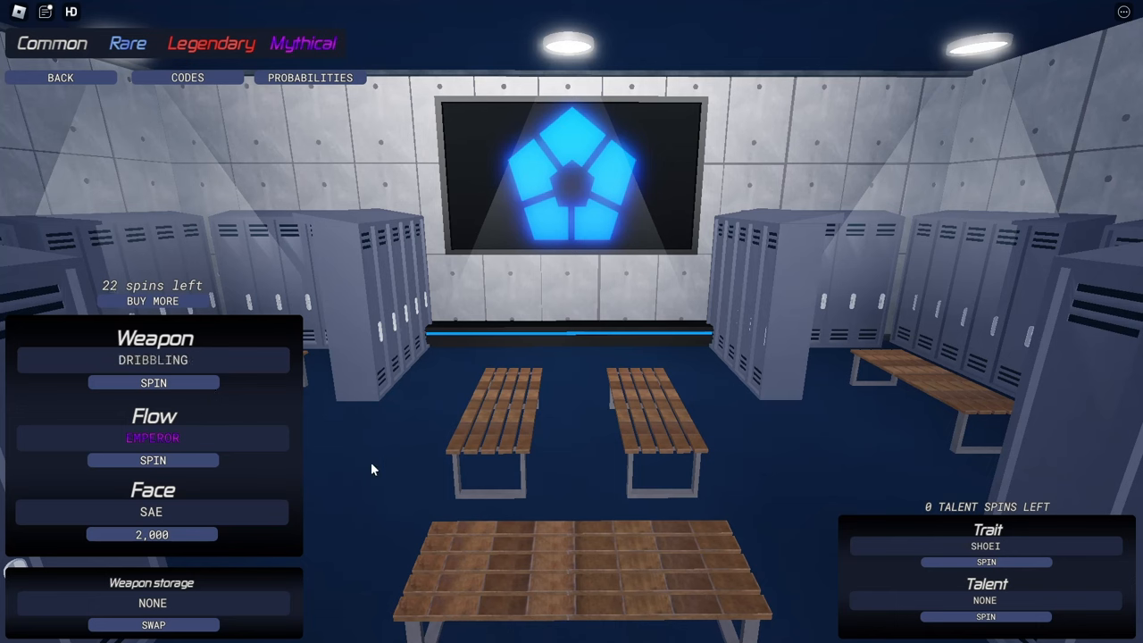
pyautogui.click(152, 382)
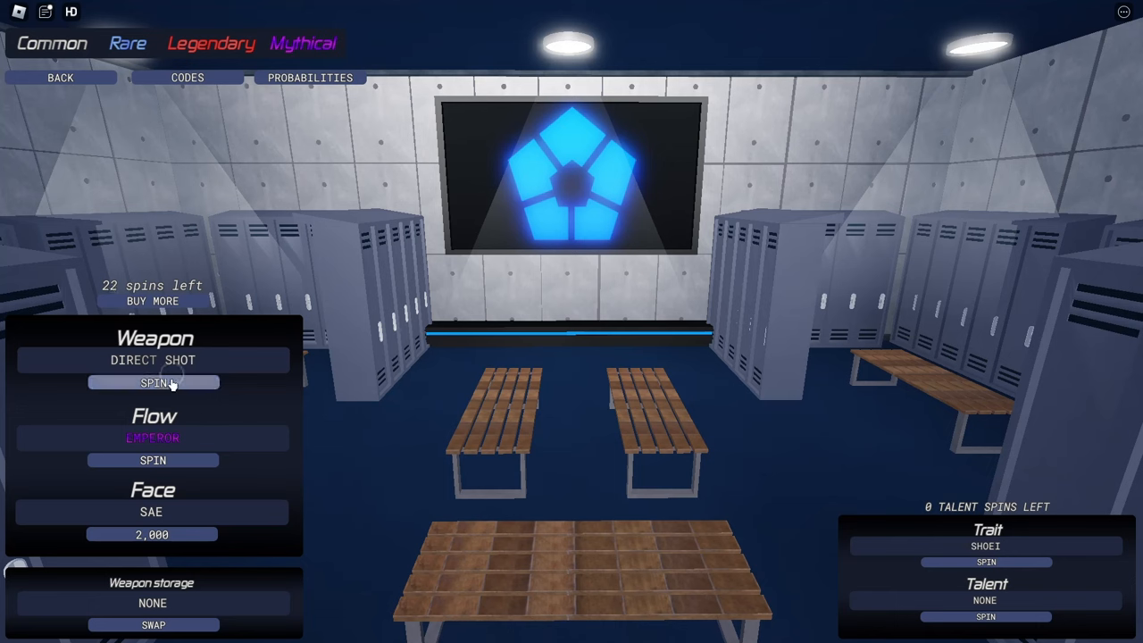
pyautogui.click(152, 383)
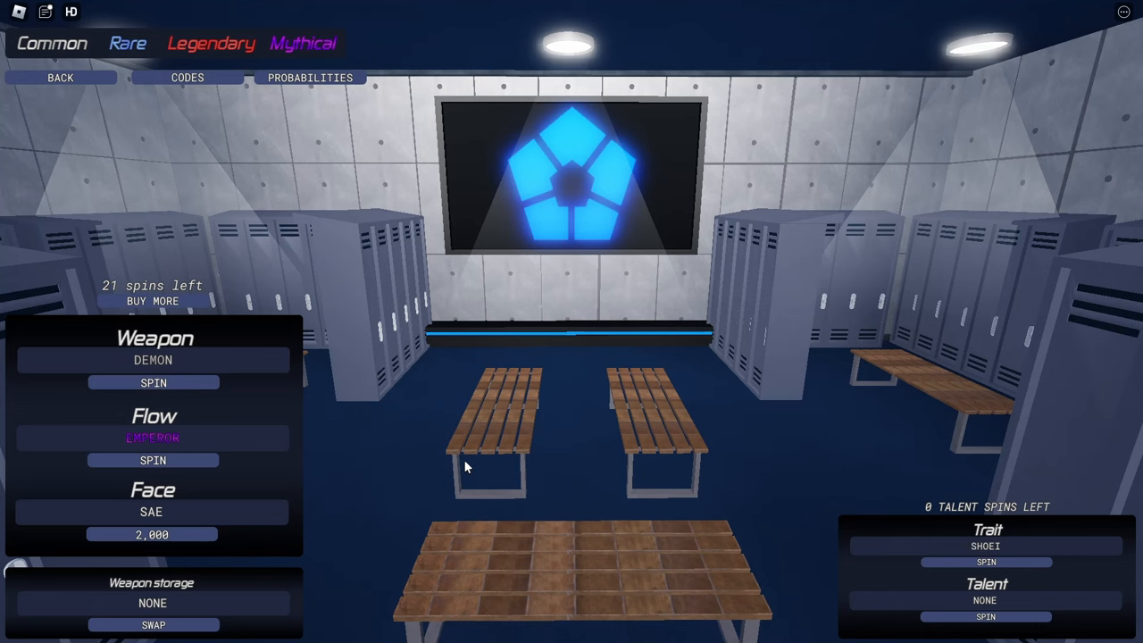
pyautogui.click(152, 382)
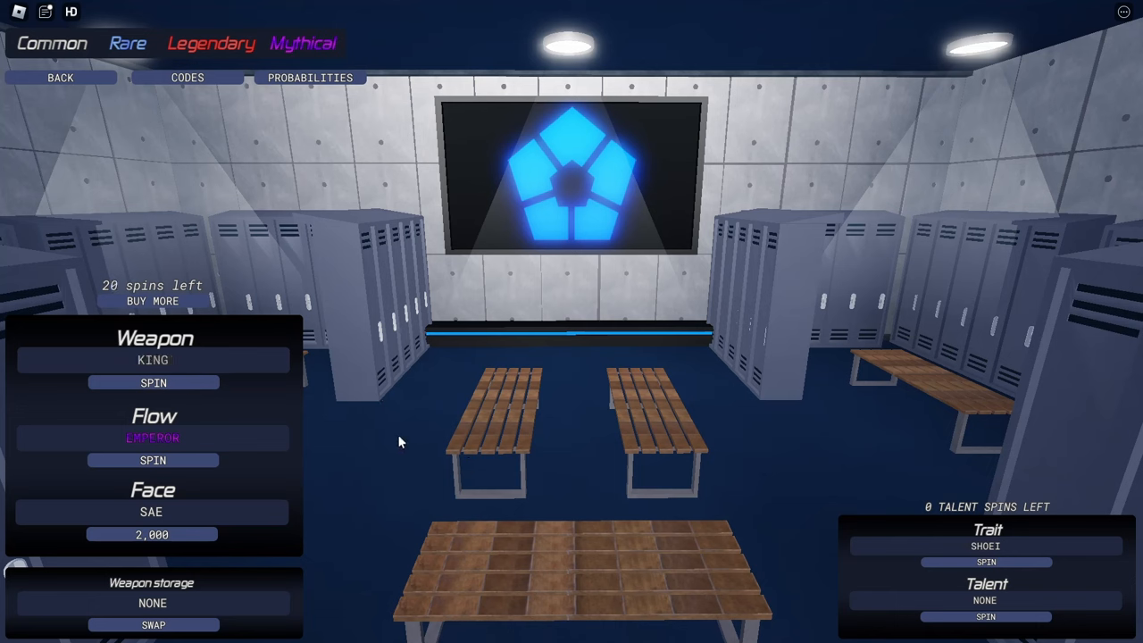
pyautogui.click(153, 382)
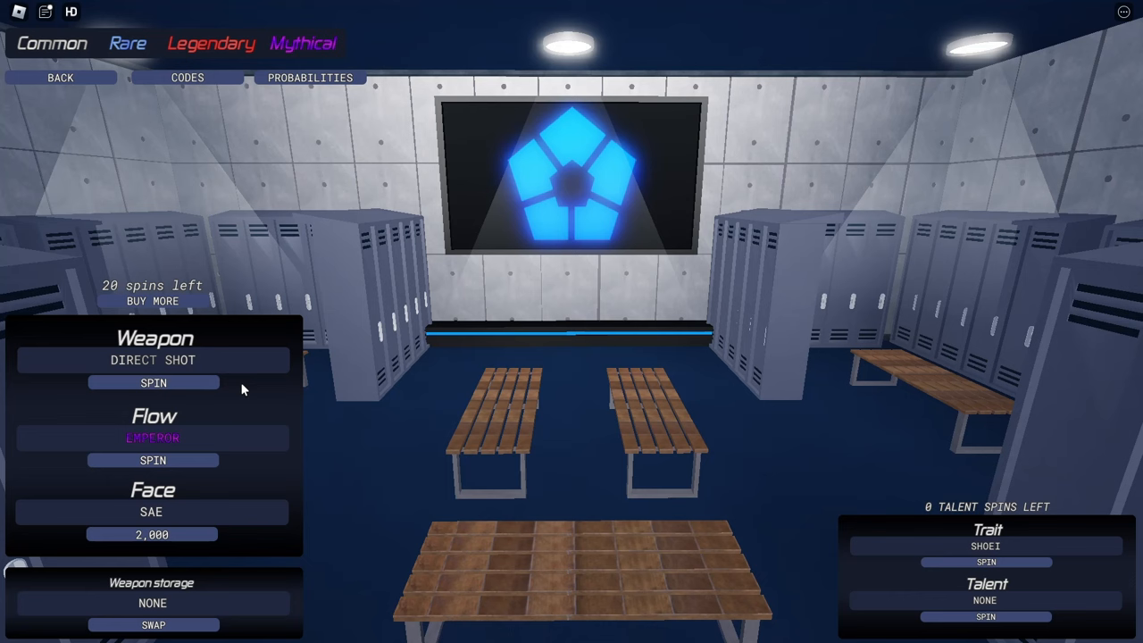
pyautogui.click(153, 383)
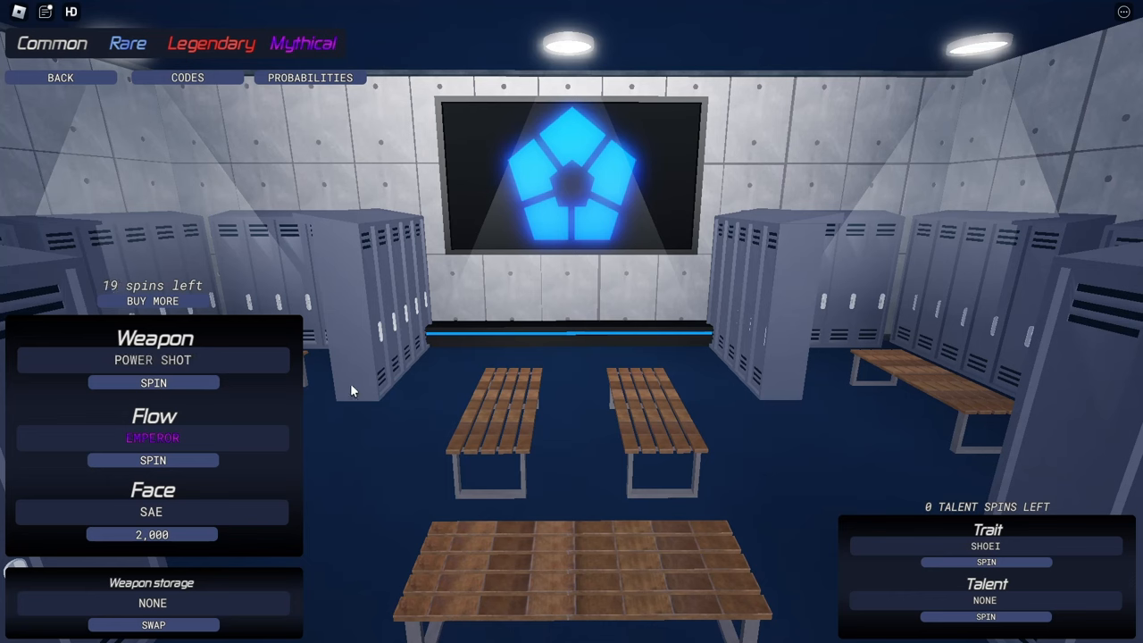
pyautogui.click(153, 382)
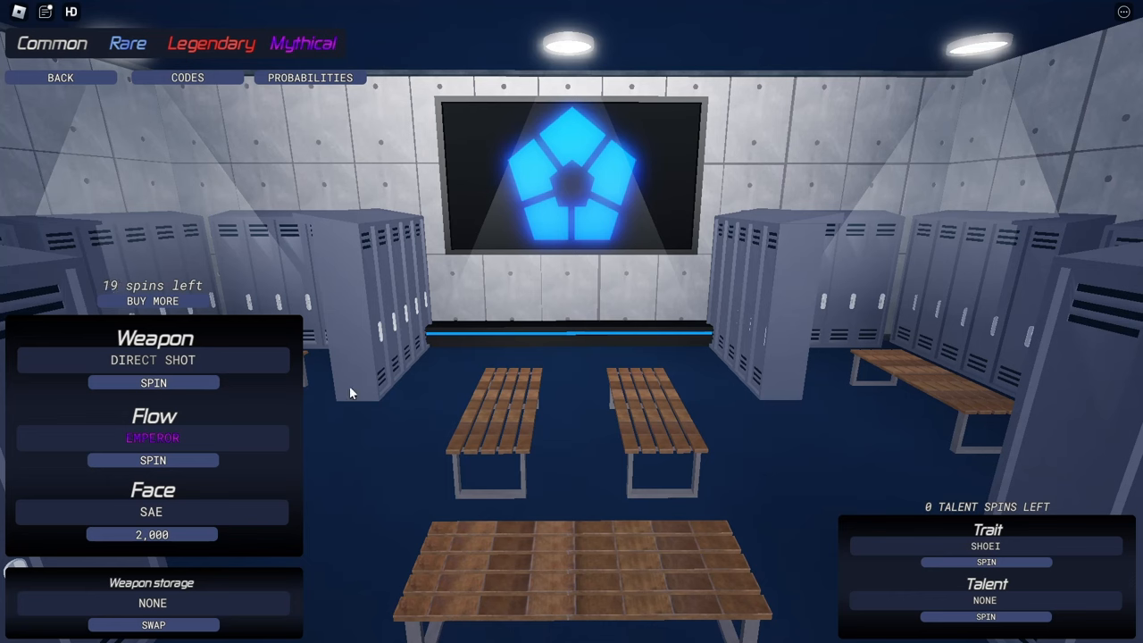
pyautogui.click(152, 383)
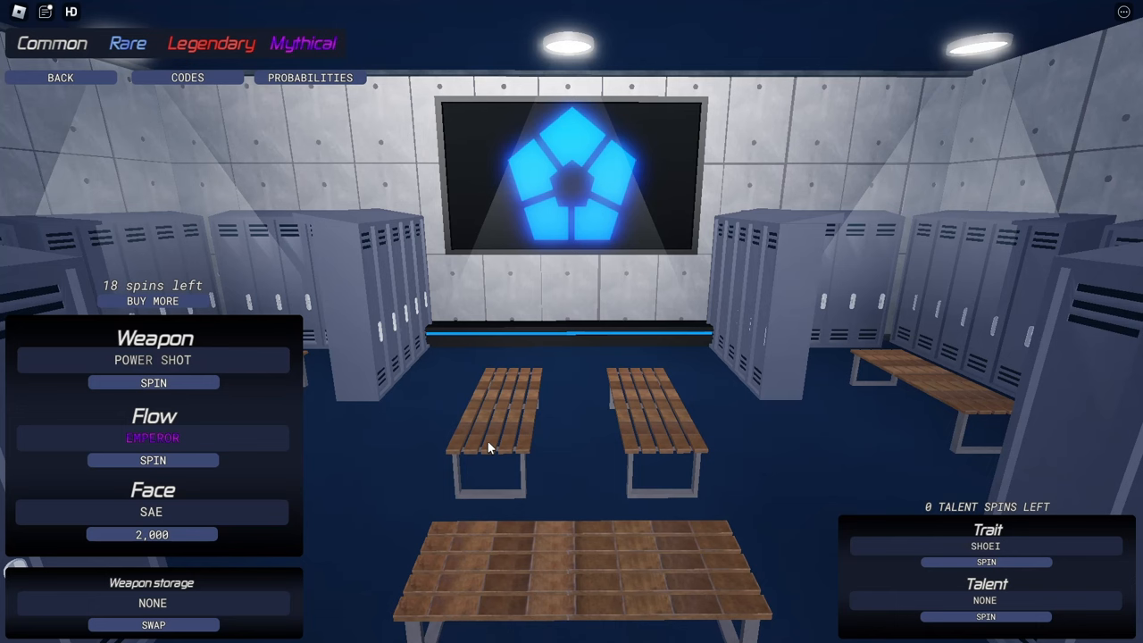
pyautogui.click(153, 382)
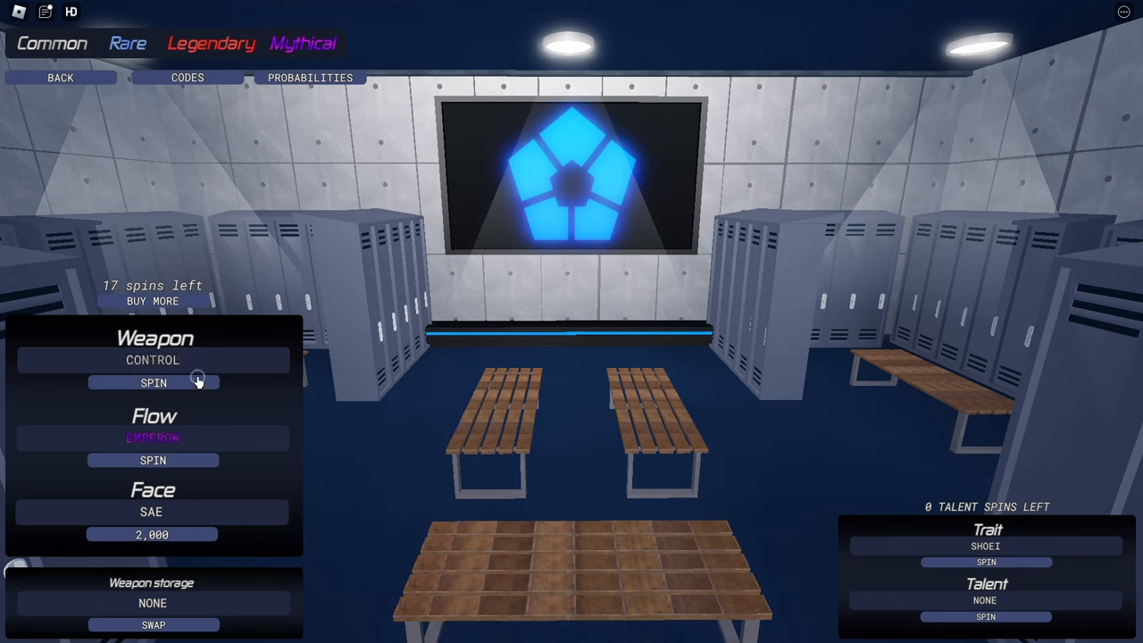
pyautogui.click(153, 383)
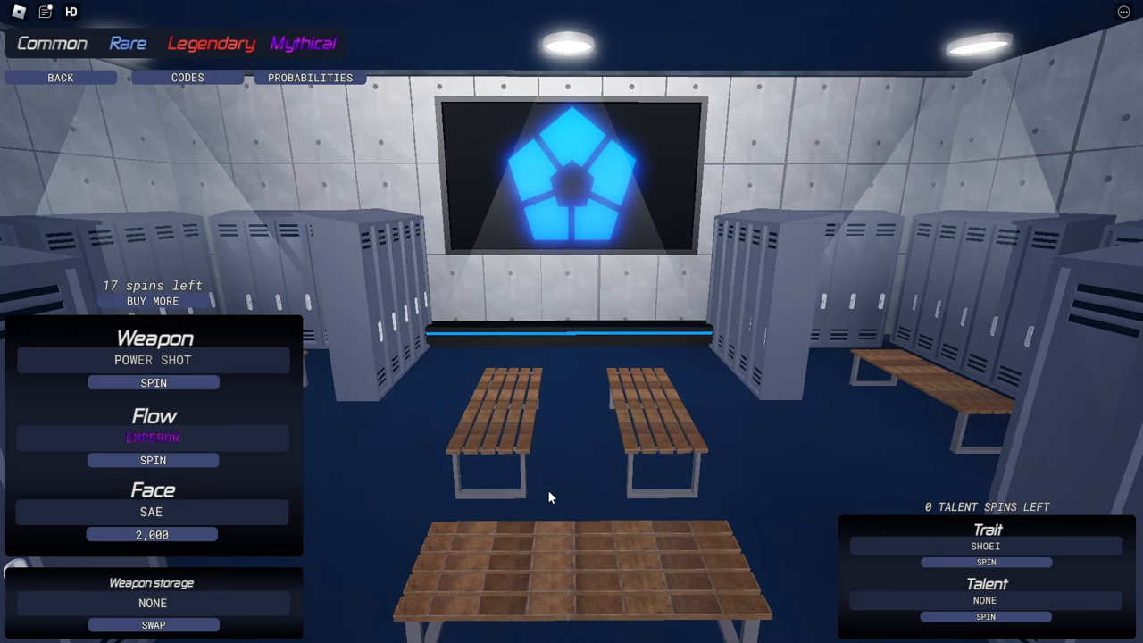
pyautogui.click(153, 382)
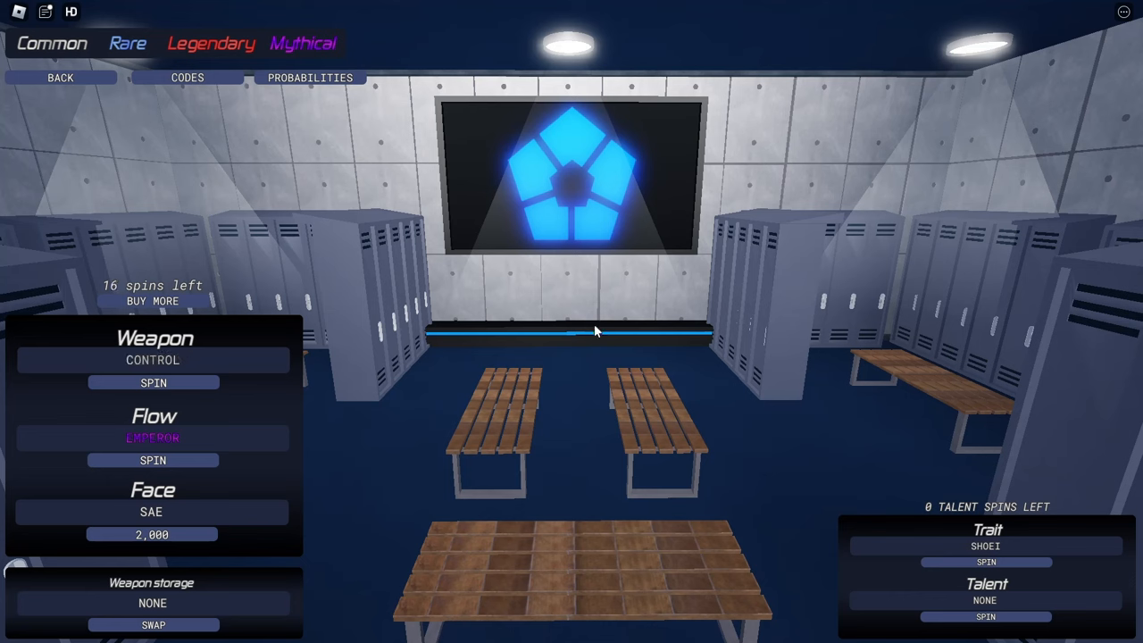
pyautogui.click(152, 382)
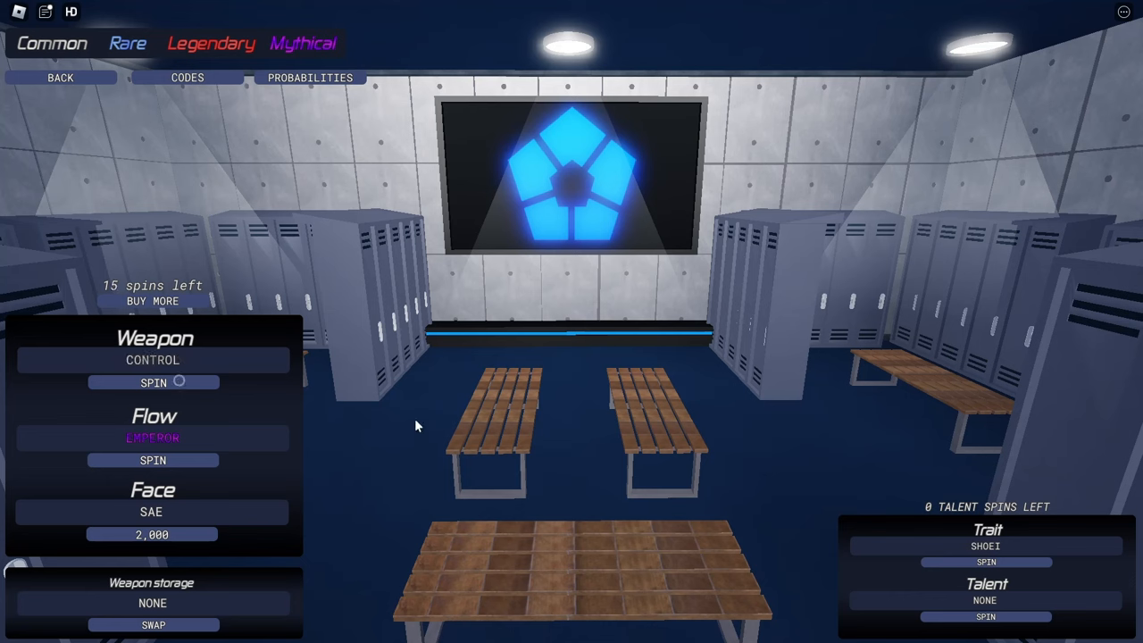
pyautogui.click(153, 382)
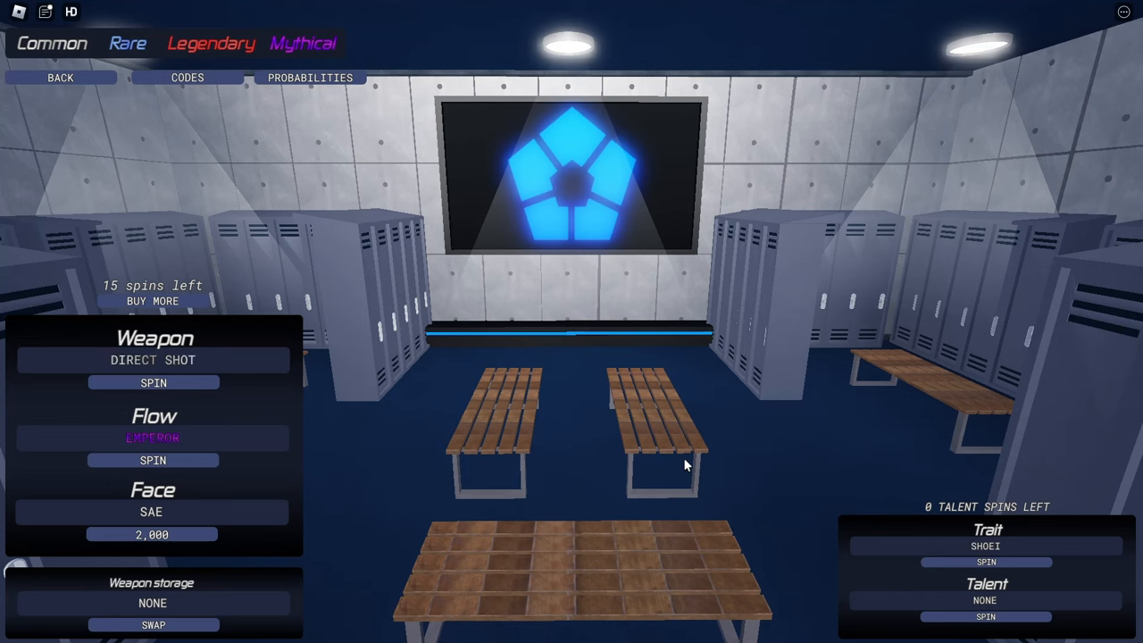
pyautogui.click(153, 382)
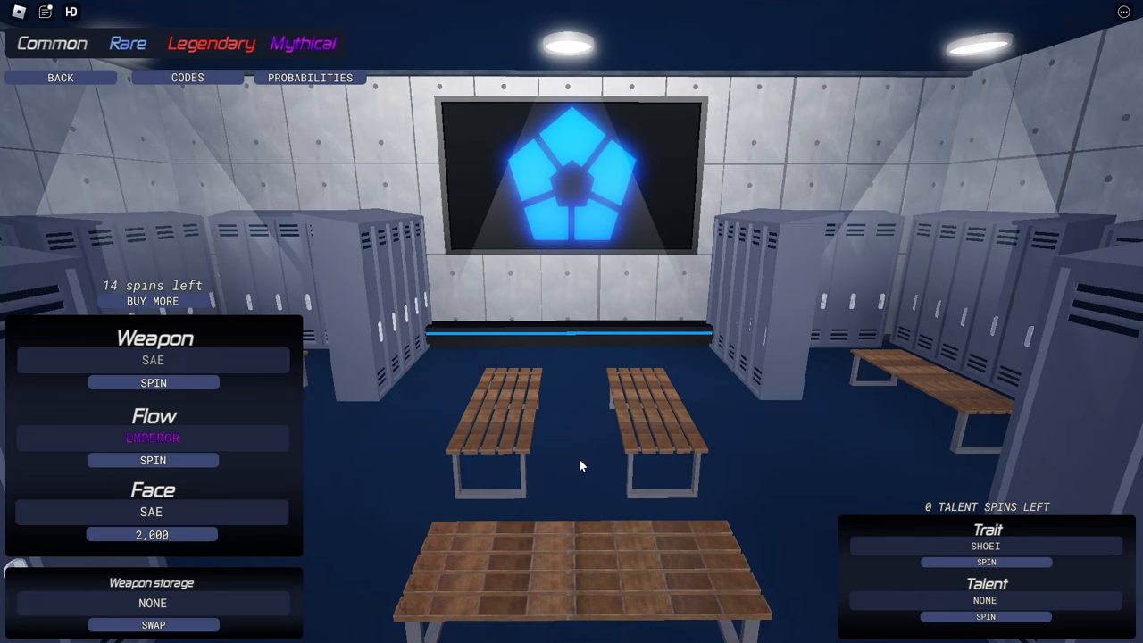
pyautogui.click(152, 382)
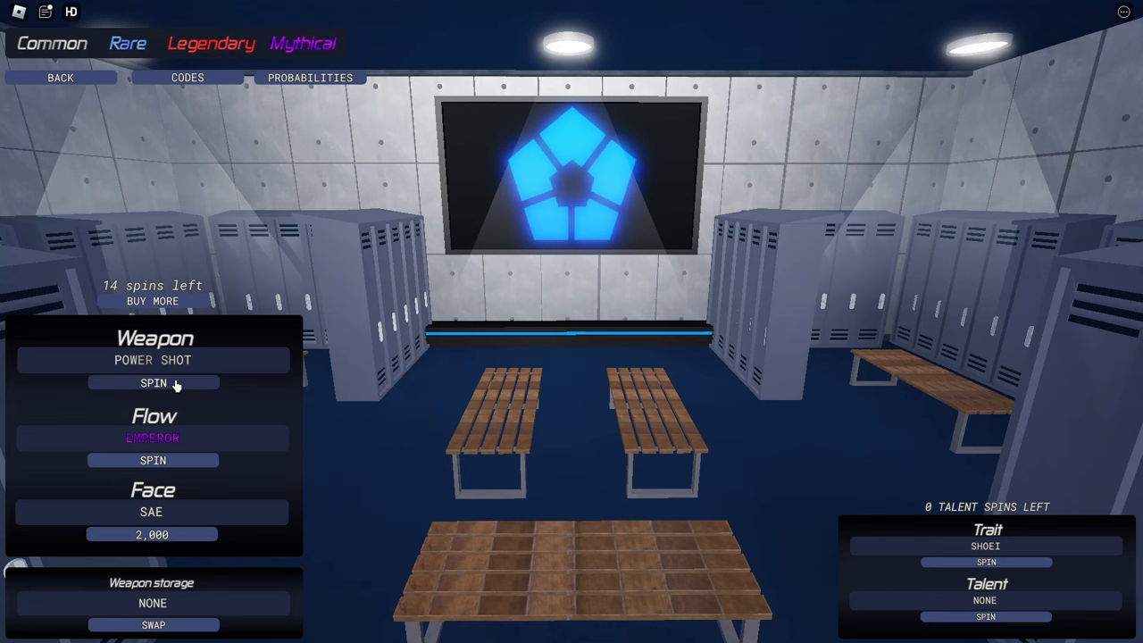
pyautogui.click(152, 382)
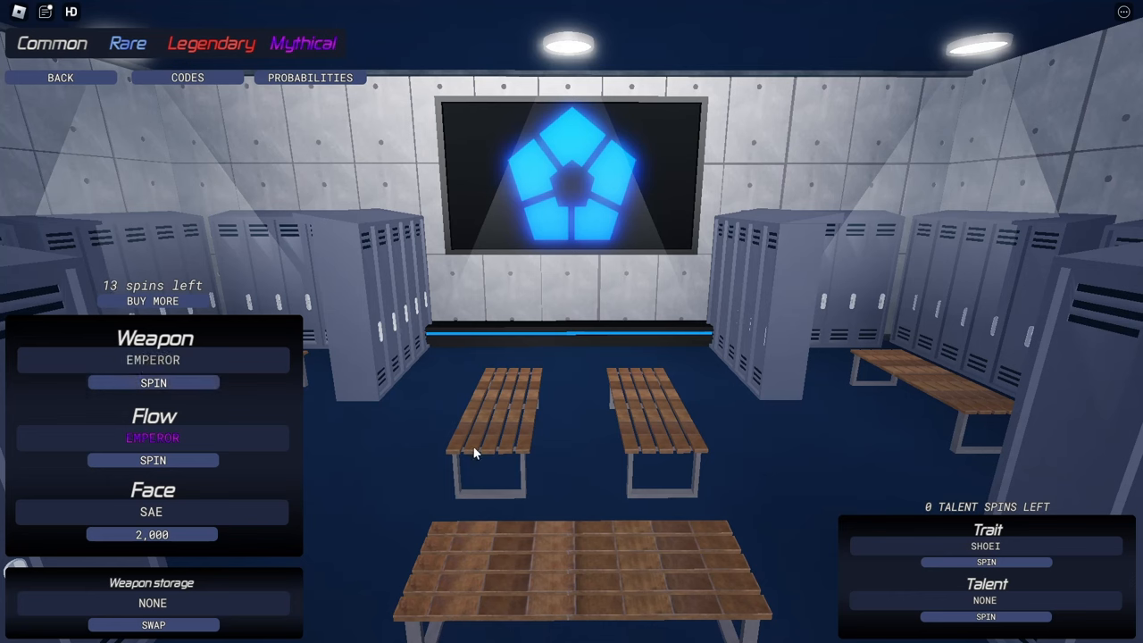
pyautogui.click(152, 382)
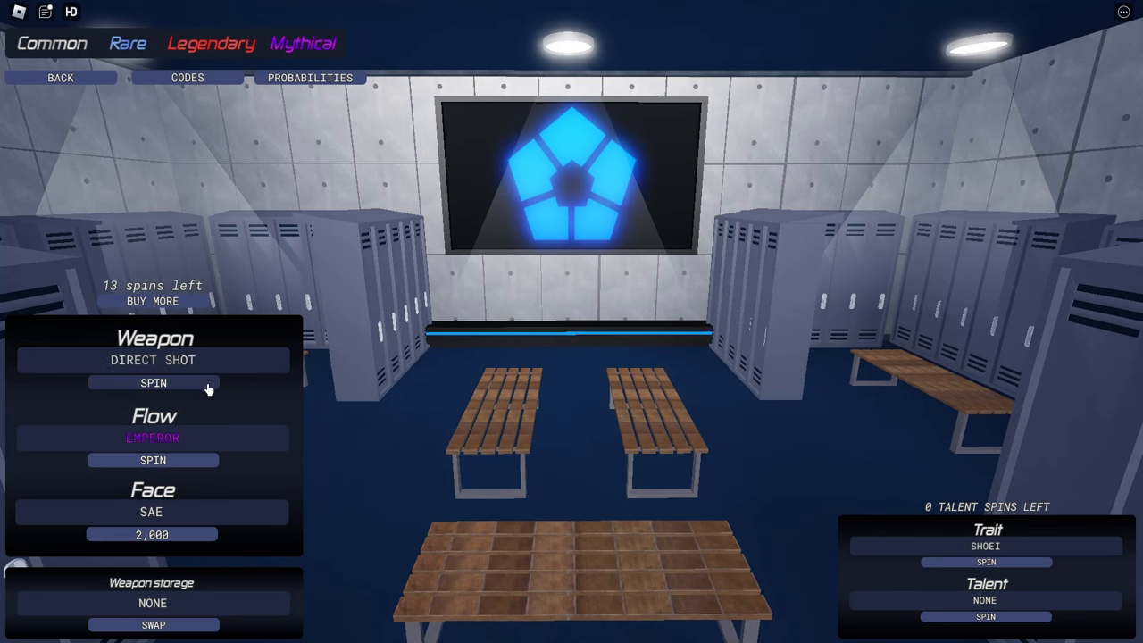
pyautogui.click(152, 382)
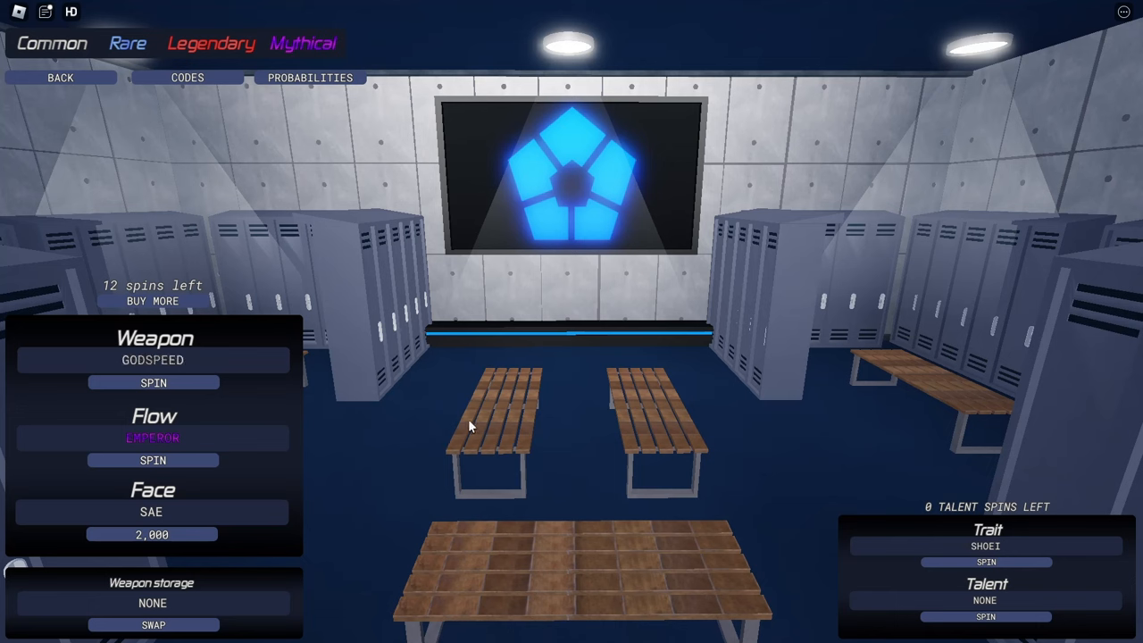
pyautogui.click(153, 382)
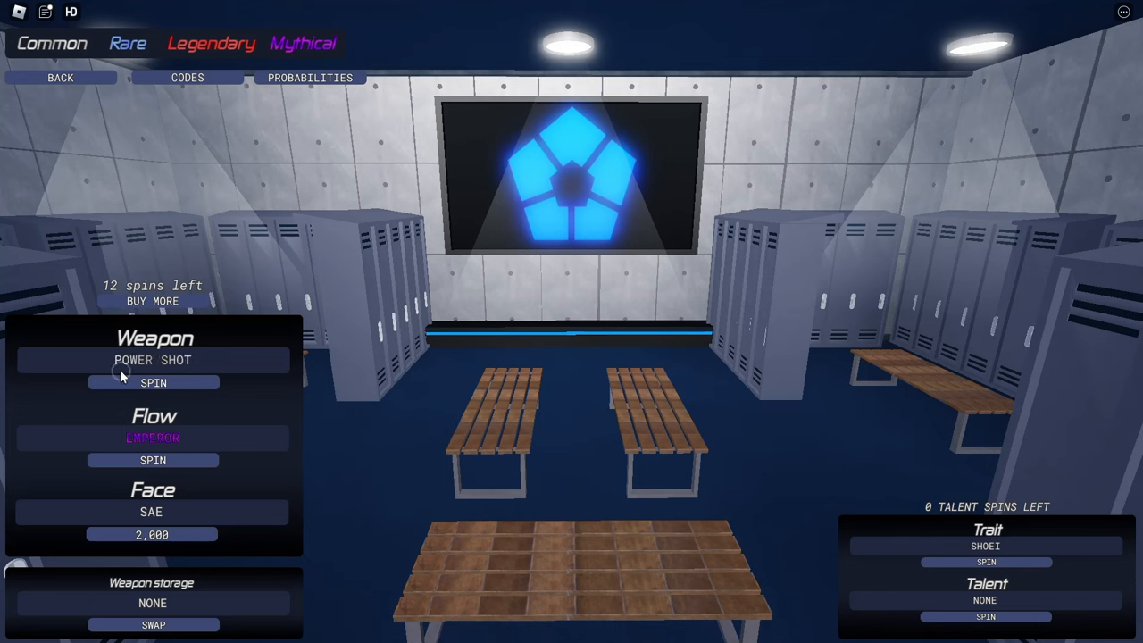
pyautogui.click(153, 382)
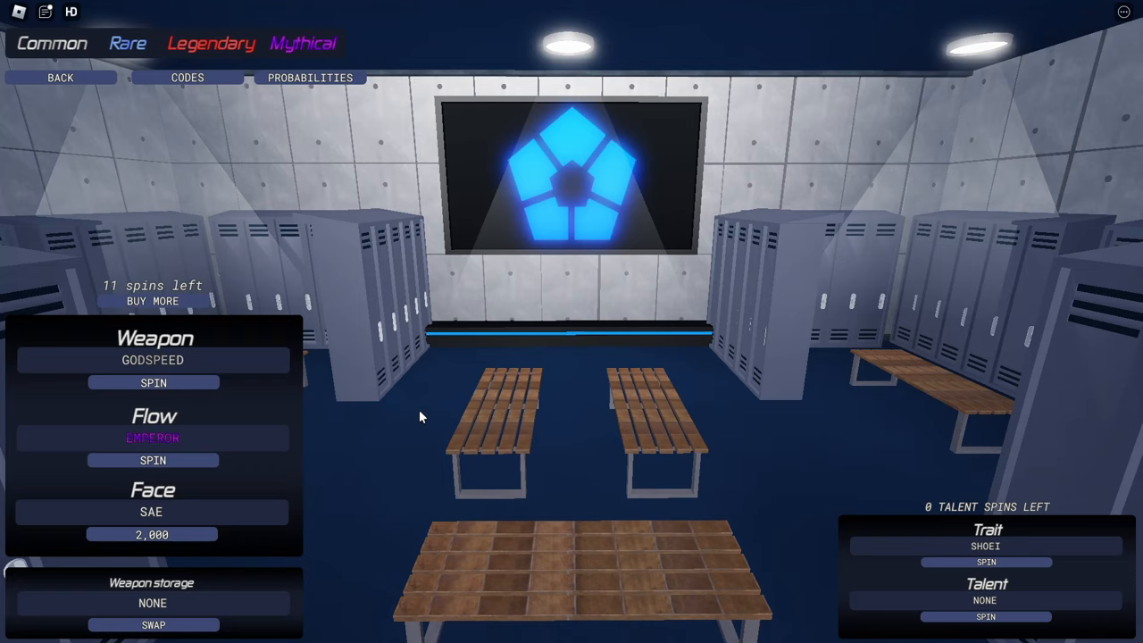
pyautogui.click(153, 382)
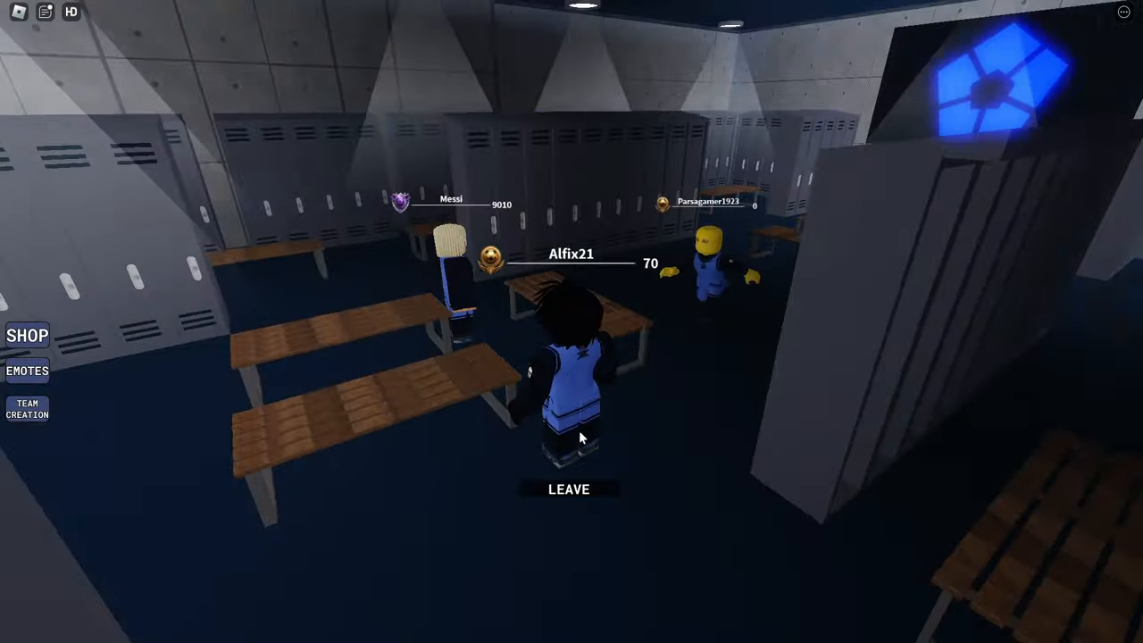
# Step: Leave the locker-room lobby to load into a Meta Lock match
pyautogui.click(561, 634)
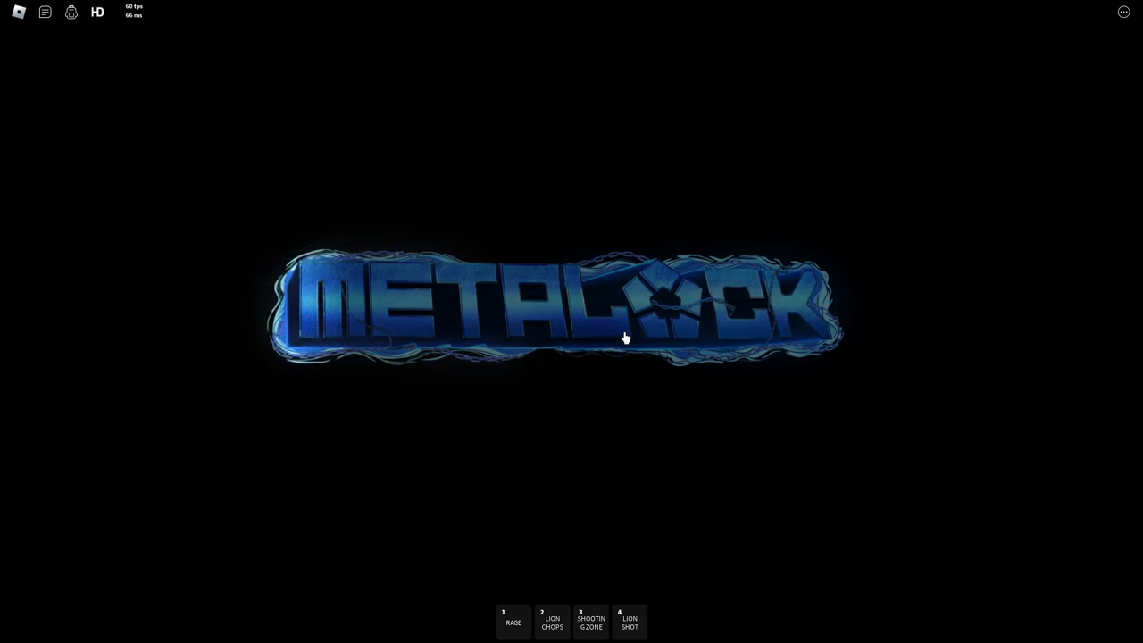
pyautogui.moveTo(614, 355)
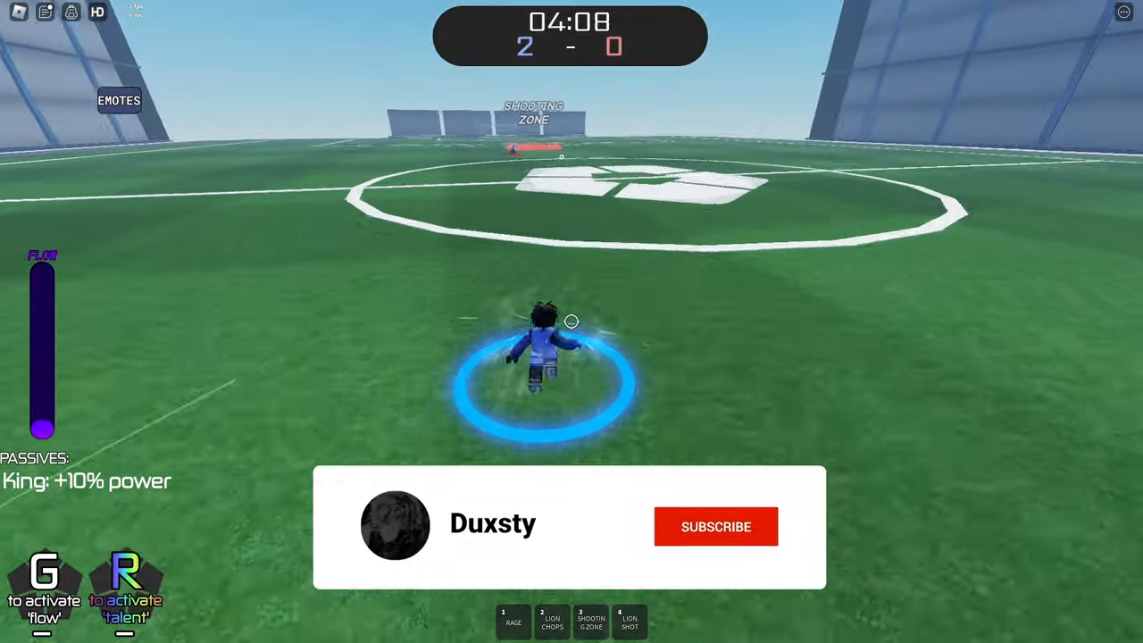
# Step: Run the character upfield in the match, keeping the 2–0 lead
pyautogui.click(715, 526)
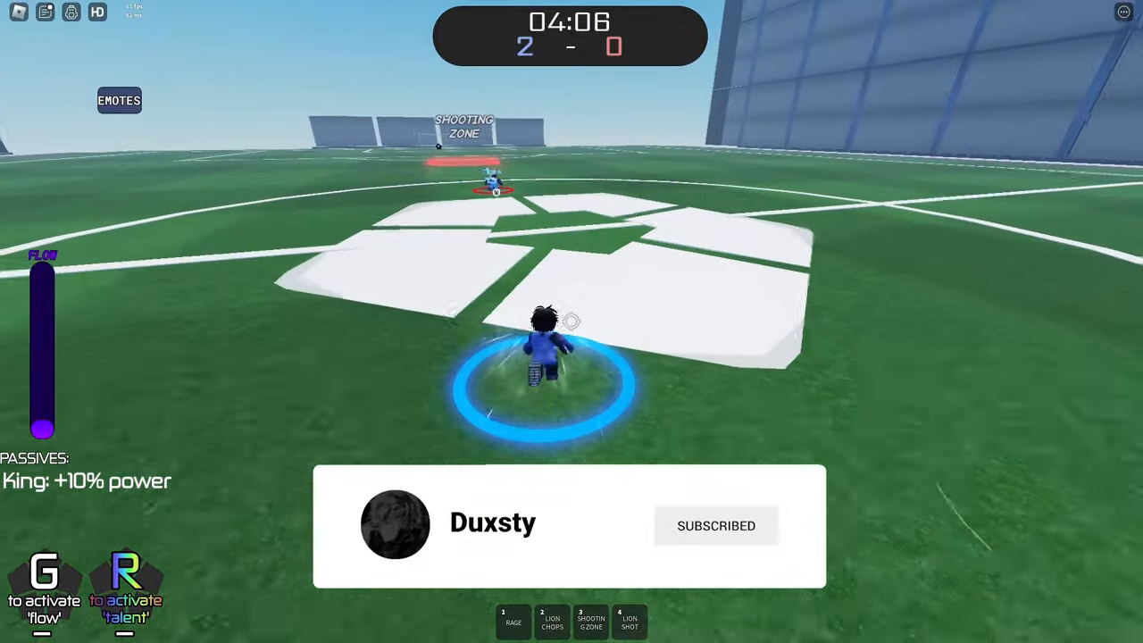